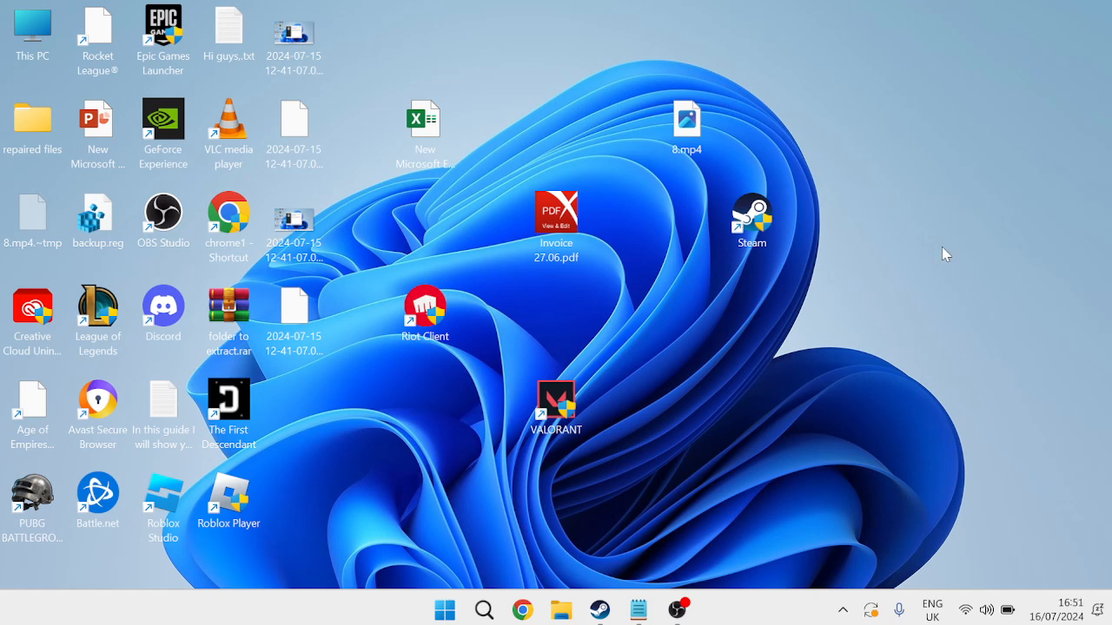
# Search Start for cmd and bring up Command Prompt's Run as administrator options.
pyautogui.write('cmd')
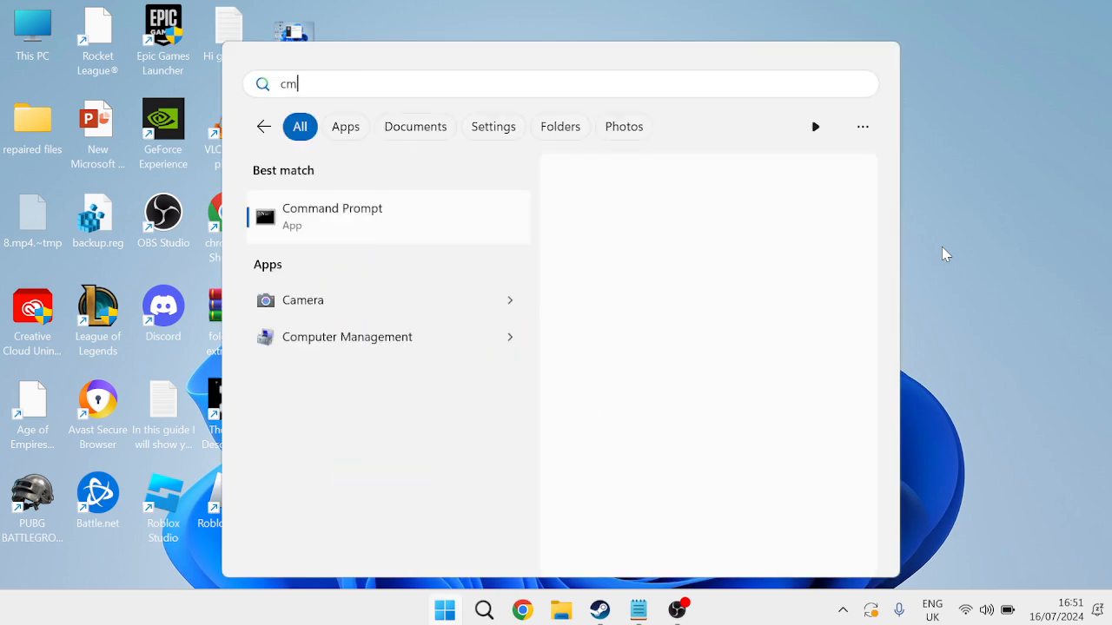
pyautogui.write('d')
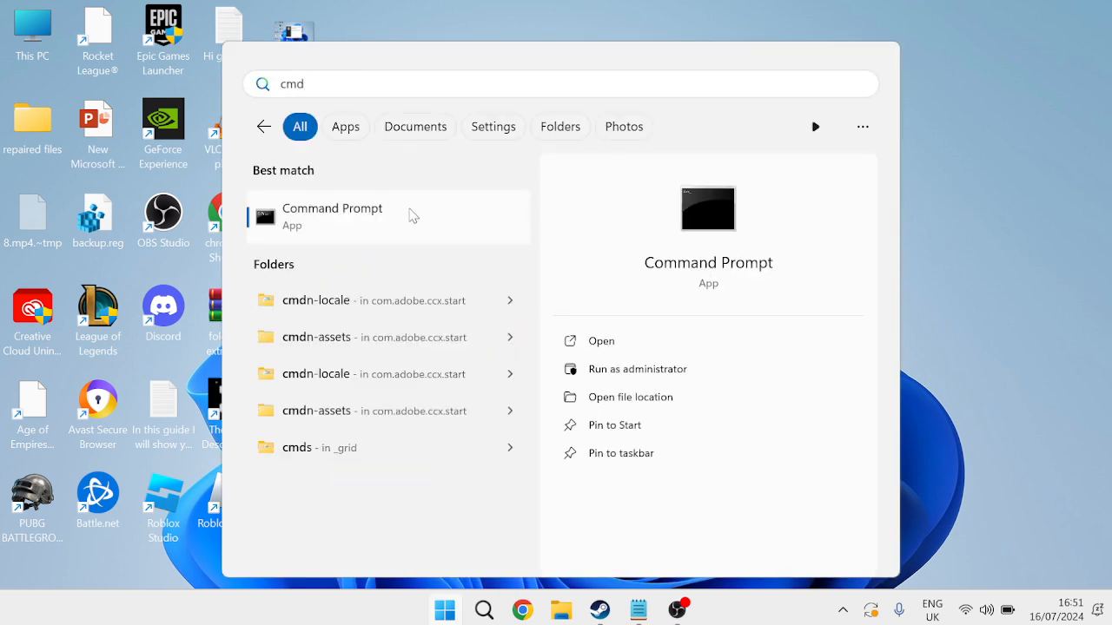
pyautogui.rightClick(334, 215)
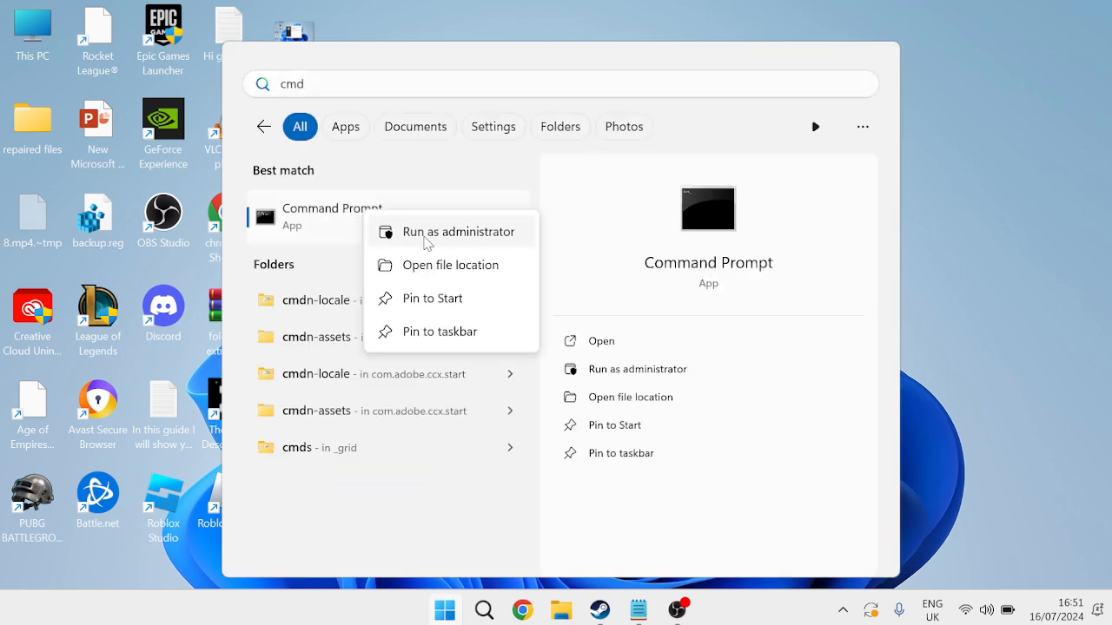
# In an administrator Command Prompt, run netsh winsock reset and ipconfig /flushdns.
pyautogui.click(458, 231)
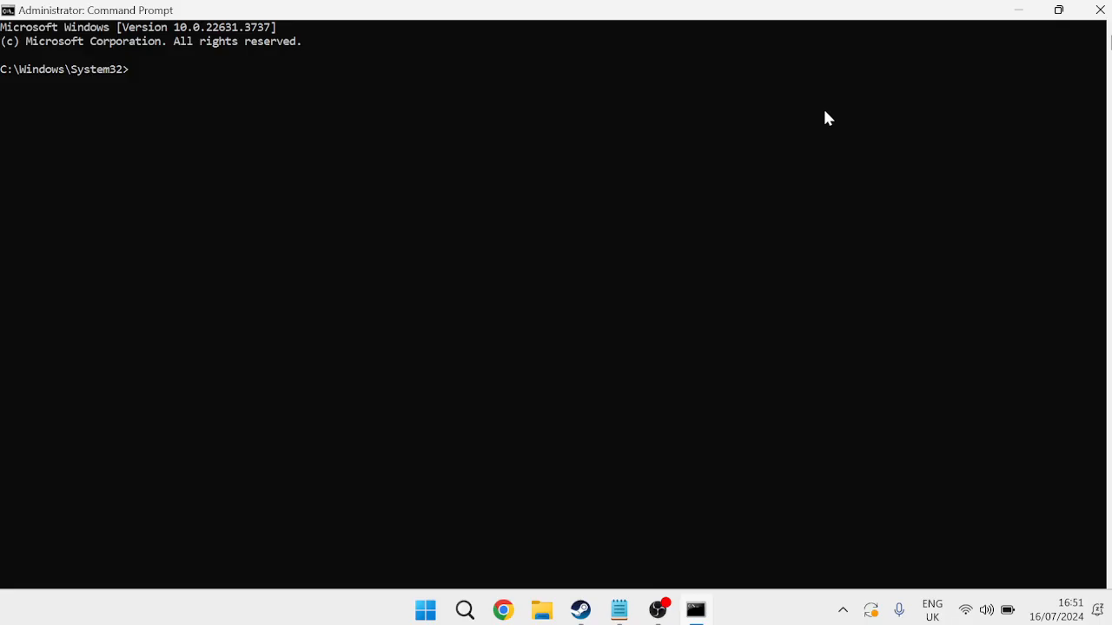
pyautogui.write('net')
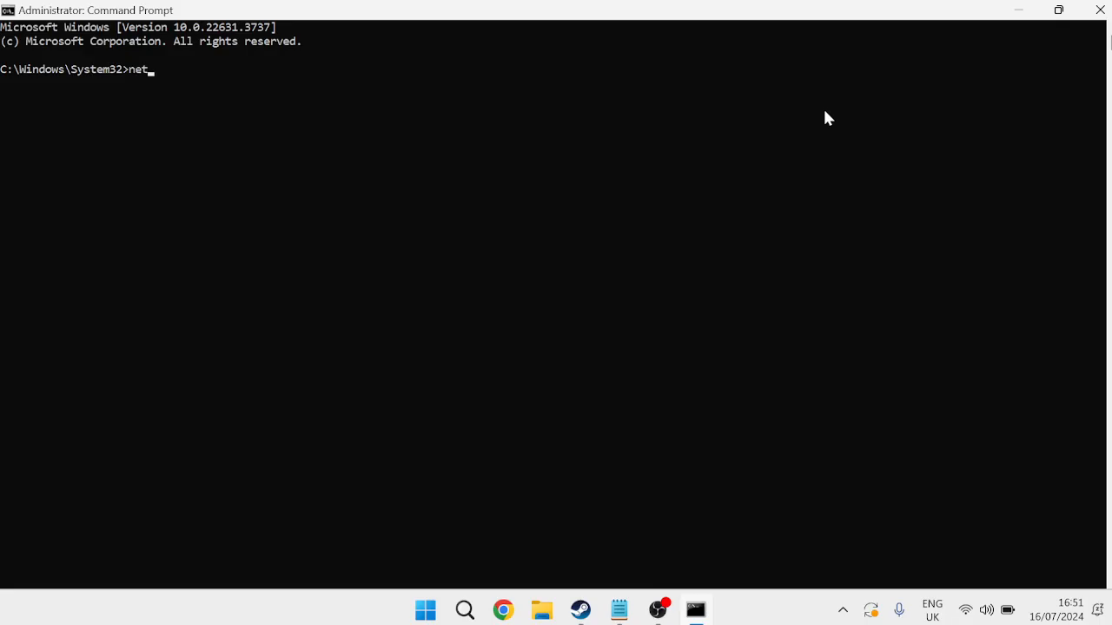
pyautogui.write('sh winsock reset')
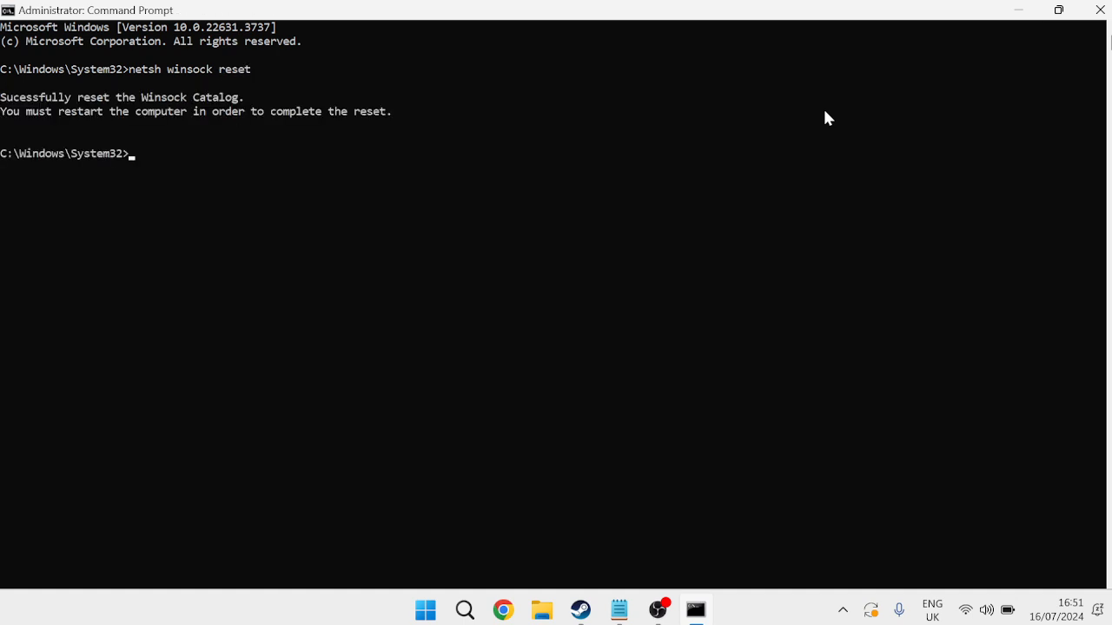
pyautogui.write('ipconfig')
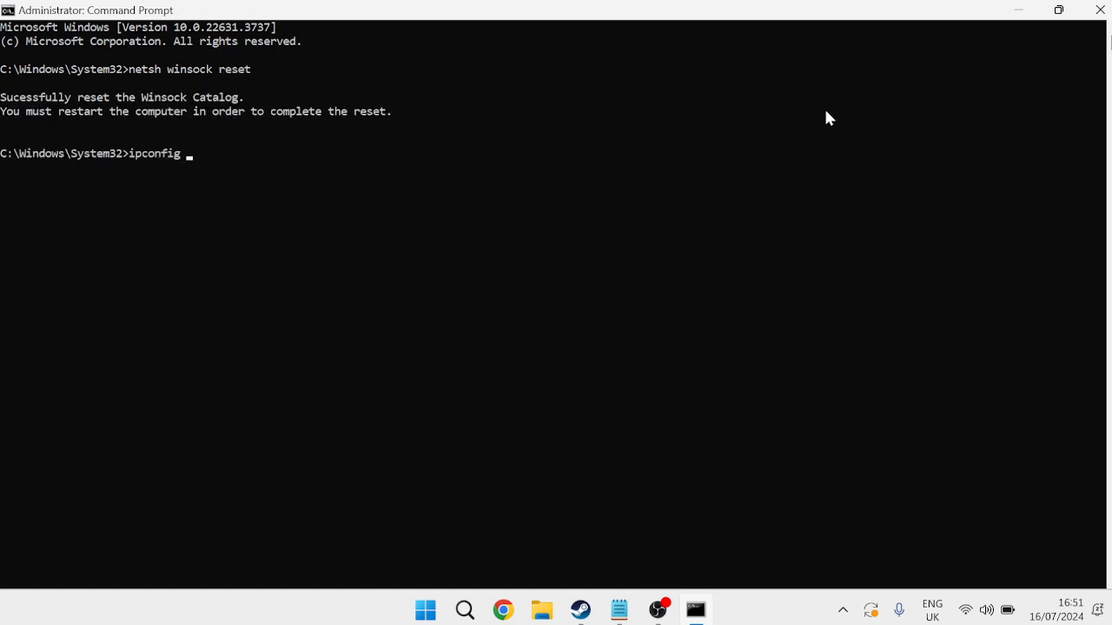
pyautogui.write('/flushdns')
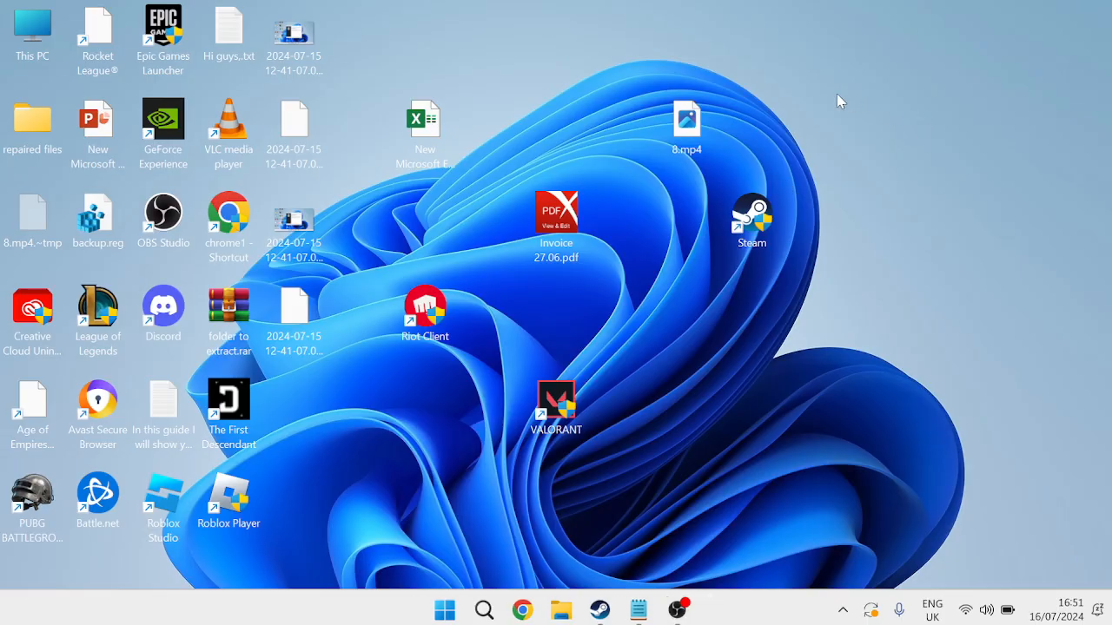
# Run Network reset from Settings > Network & internet > Advanced network settings.
pyautogui.click(483, 608)
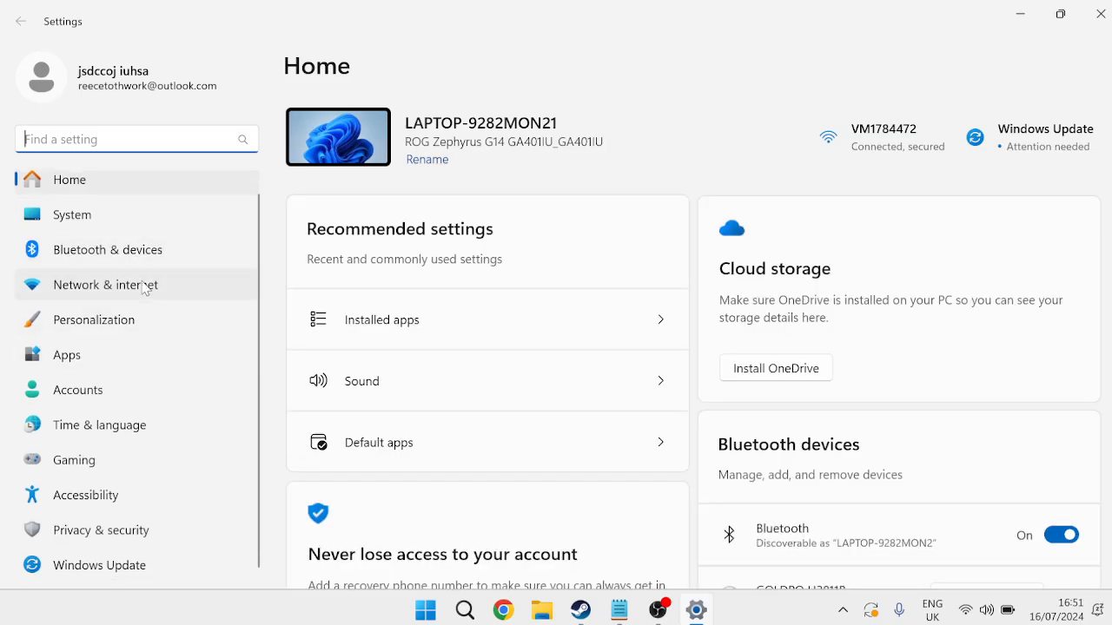
pyautogui.click(106, 285)
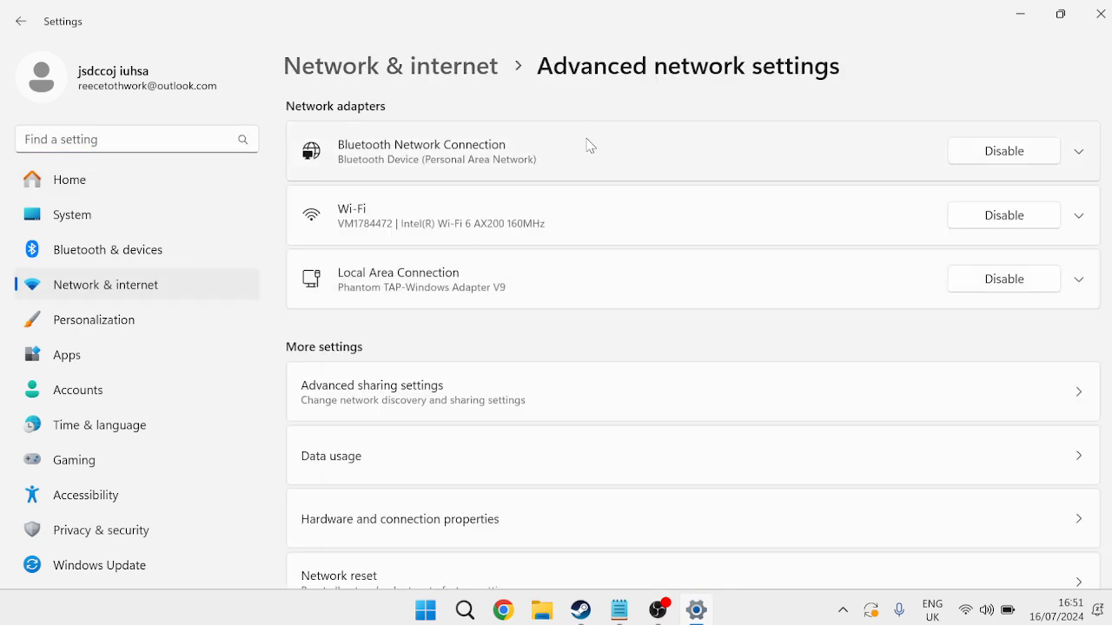
pyautogui.scroll(-3)
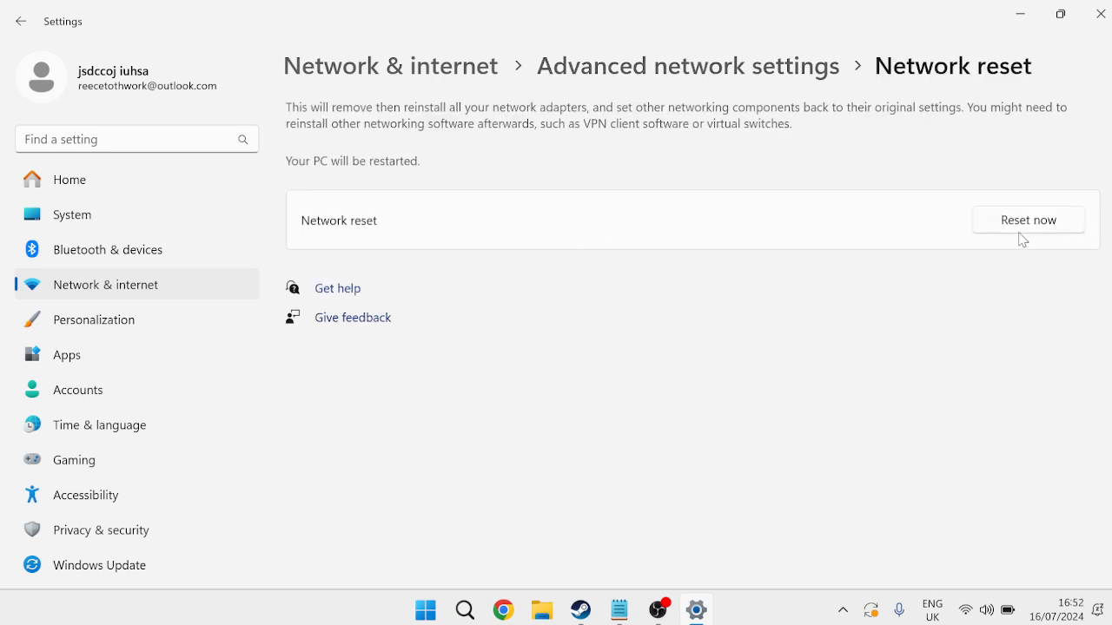
pyautogui.click(1029, 219)
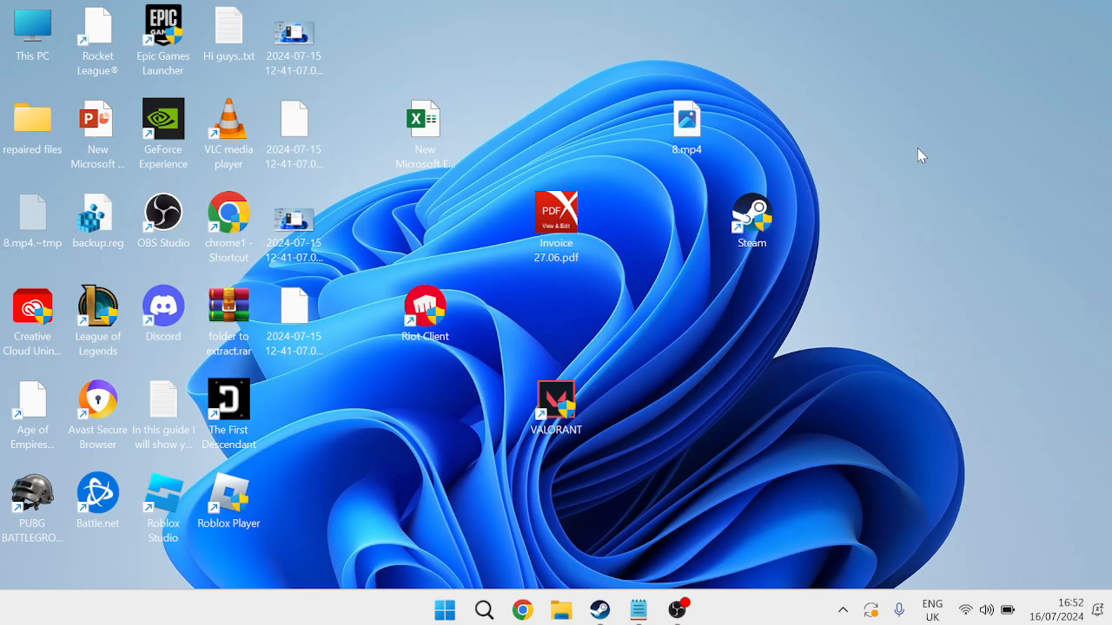
# Search Start for Windows Defender Firewall and go to its allowed apps list.
pyautogui.click(444, 608)
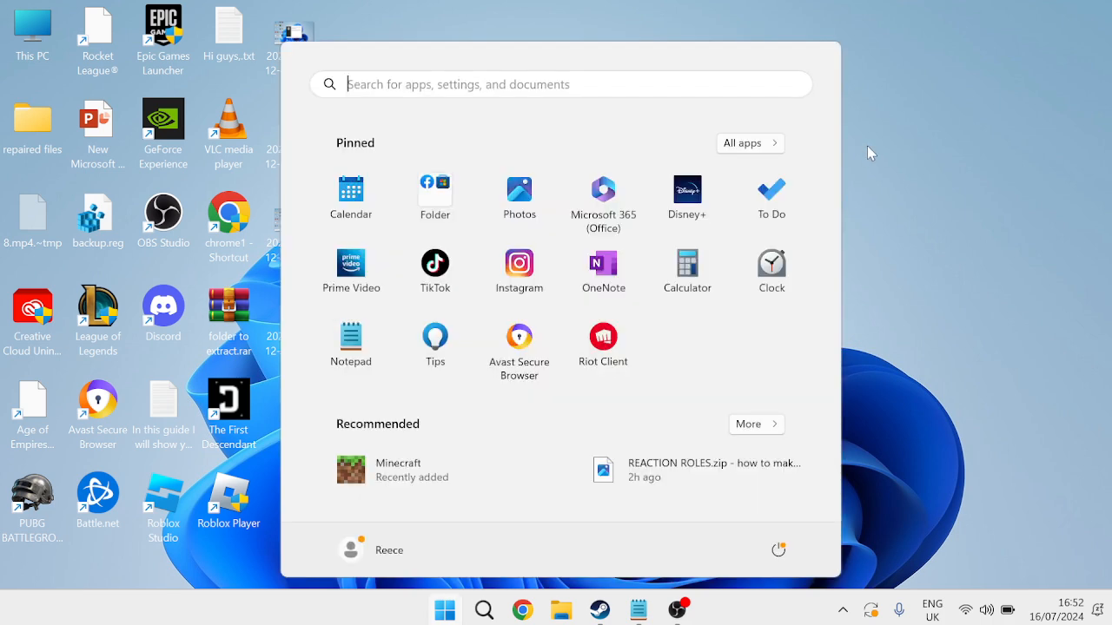
pyautogui.write('windos')
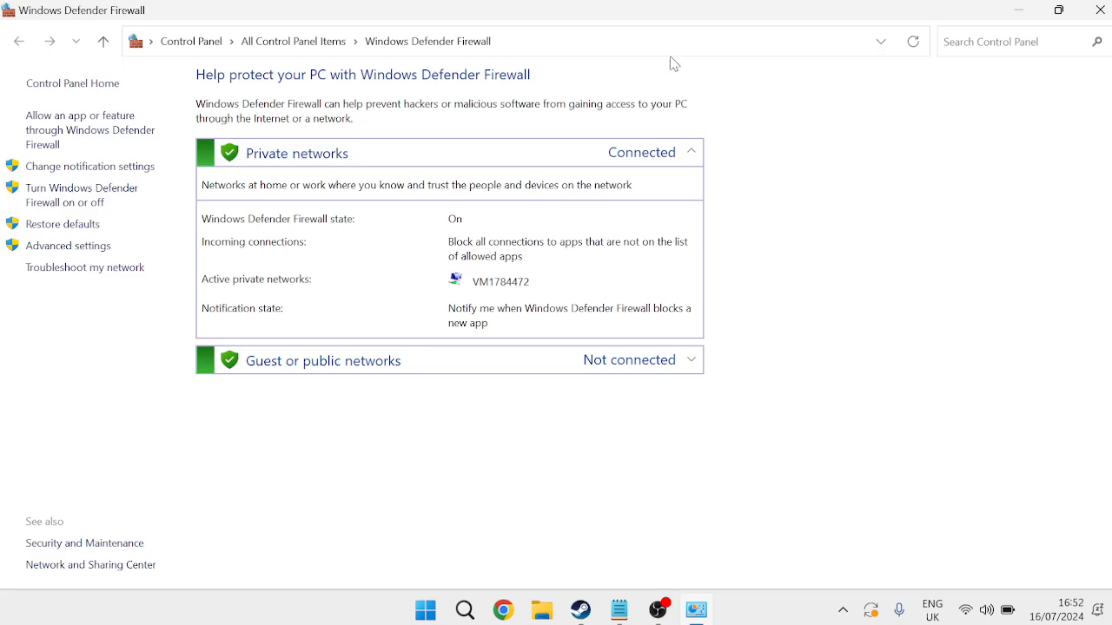
pyautogui.moveTo(91, 129)
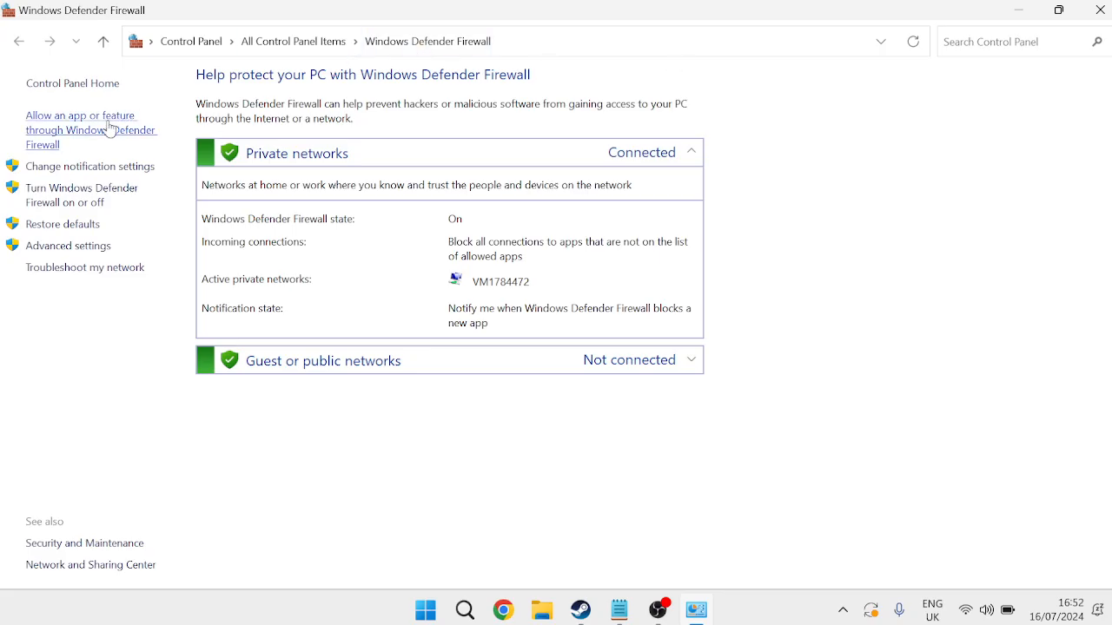
pyautogui.click(80, 129)
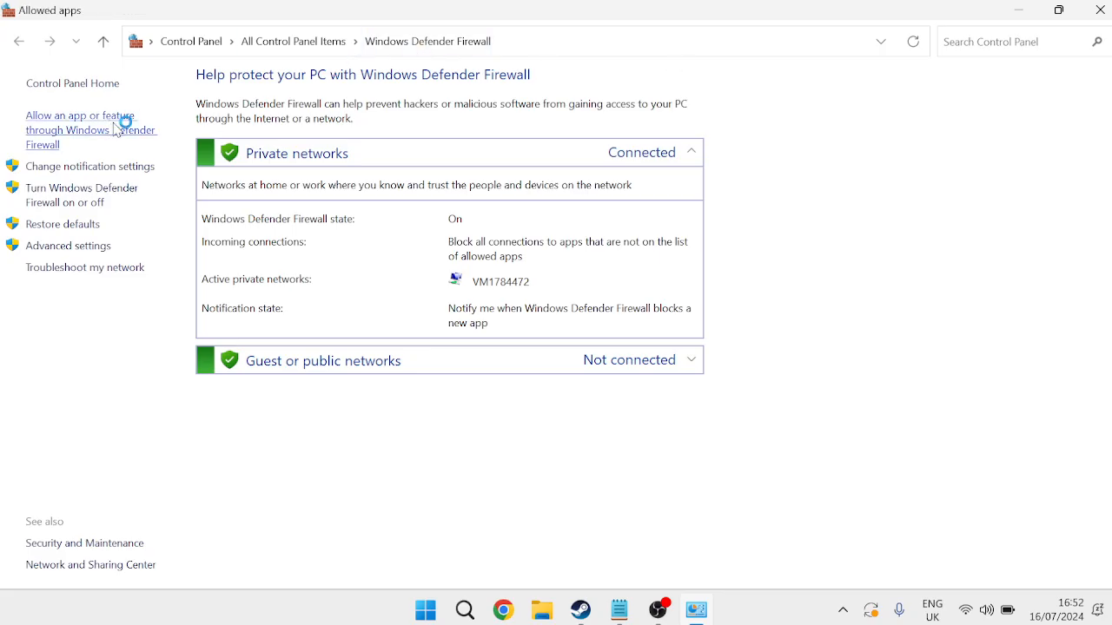
# Unlock the allowed apps list, start Allow another app and browse for its program file.
pyautogui.click(80, 129)
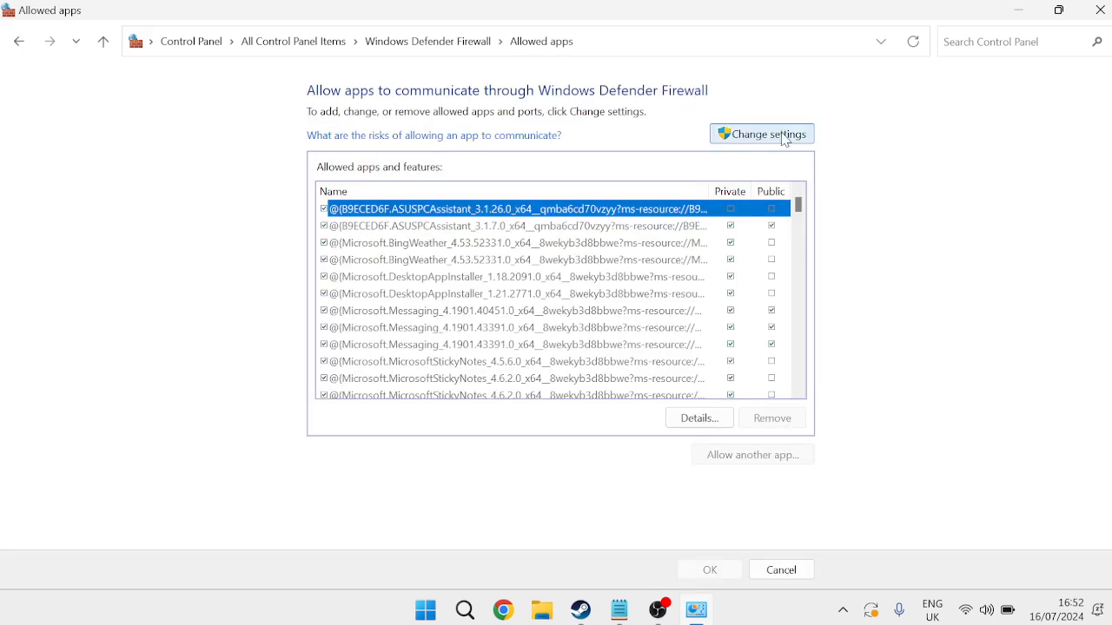
pyautogui.click(761, 132)
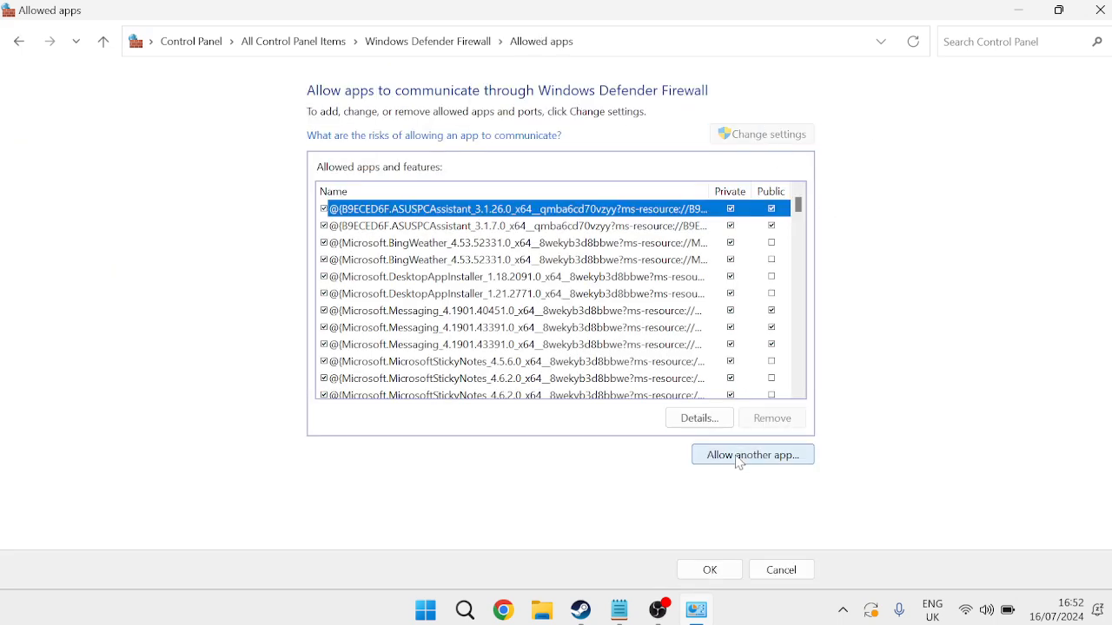
pyautogui.click(752, 455)
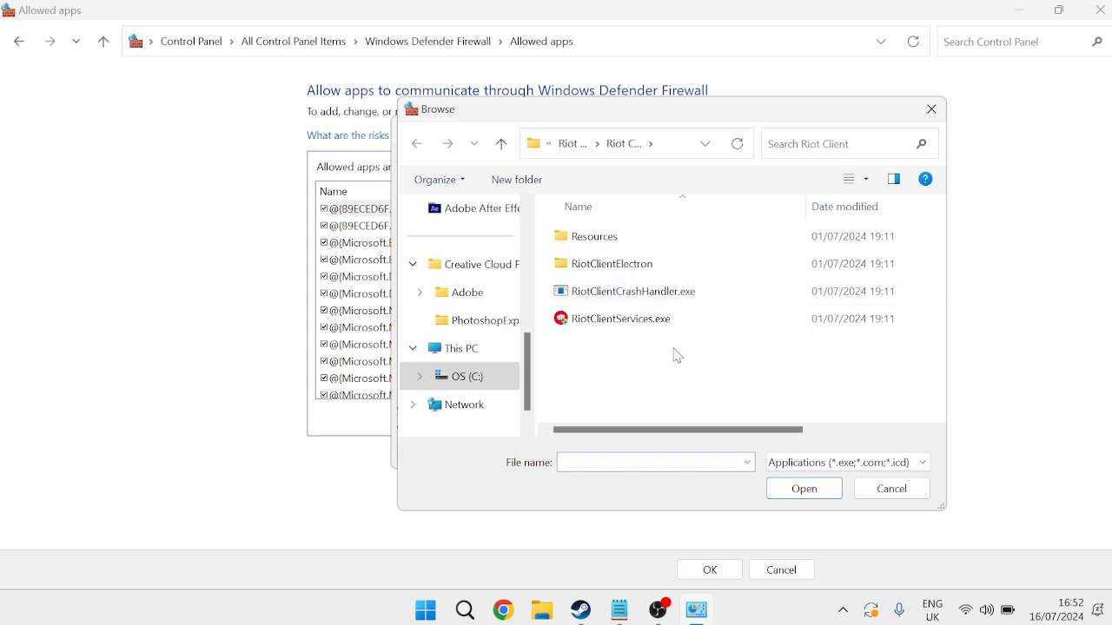
pyautogui.moveTo(650, 372)
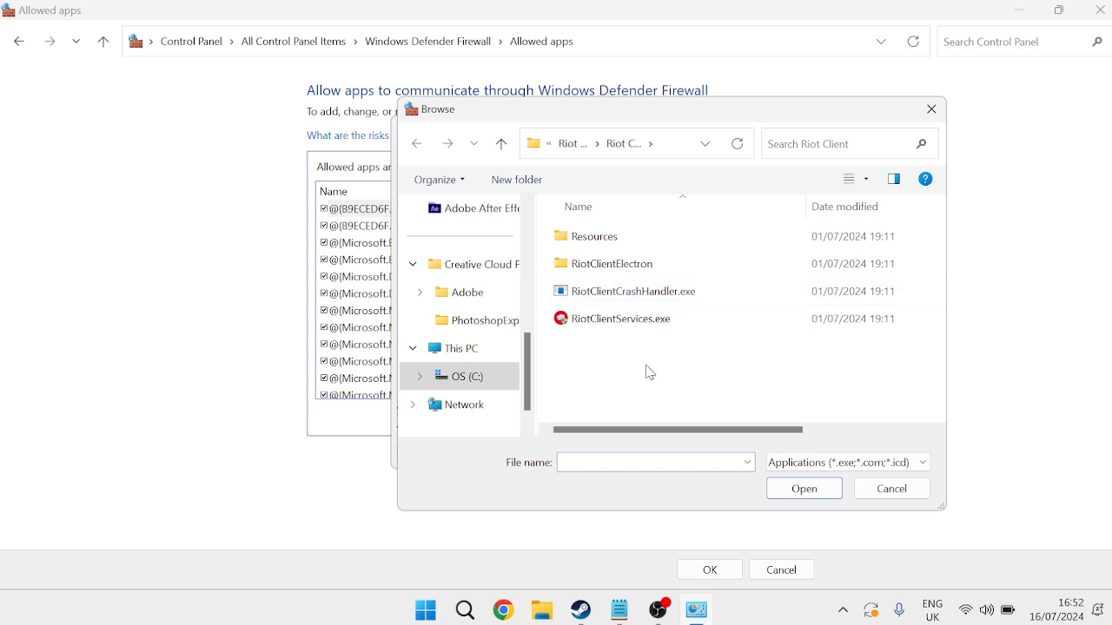
pyautogui.moveTo(663, 368)
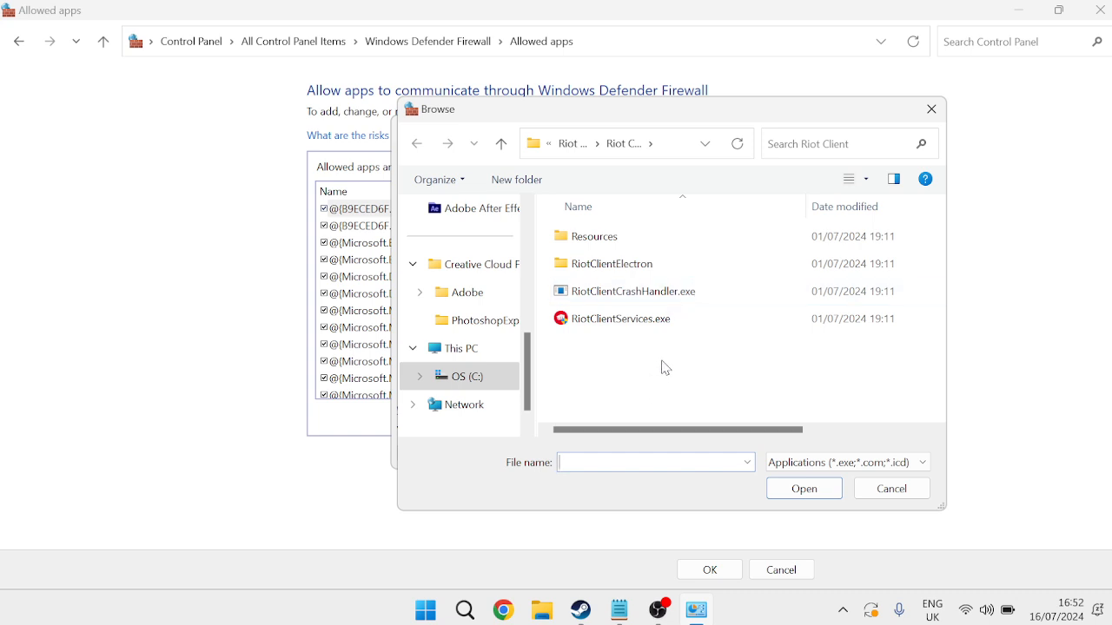
# Launch Minecraft Launcher from Start search and minimize its loading window.
pyautogui.write('min')
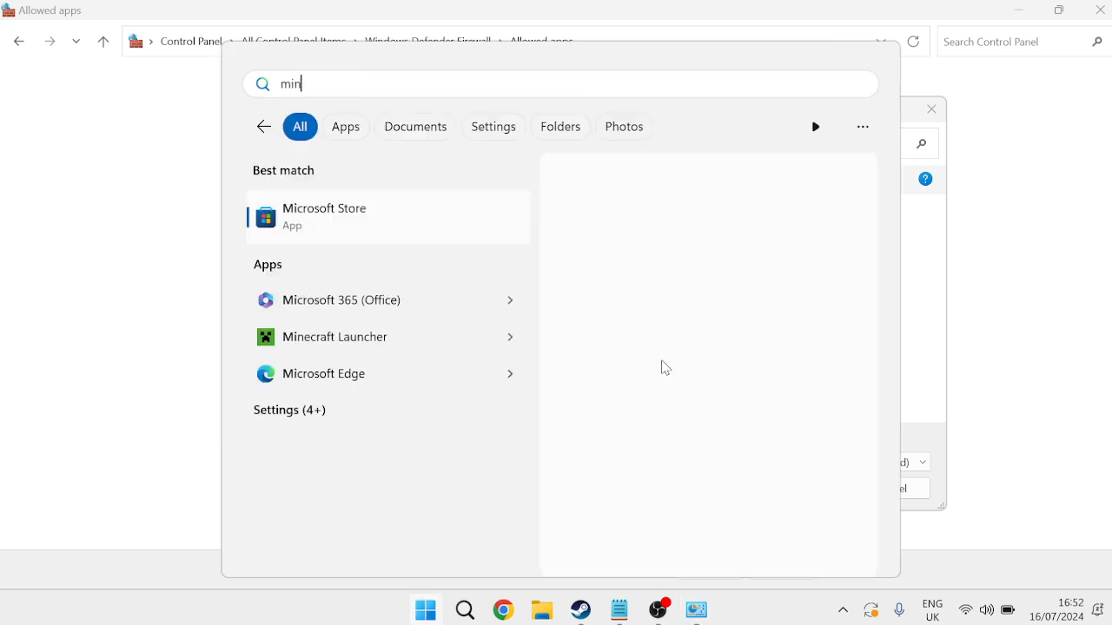
pyautogui.click(334, 337)
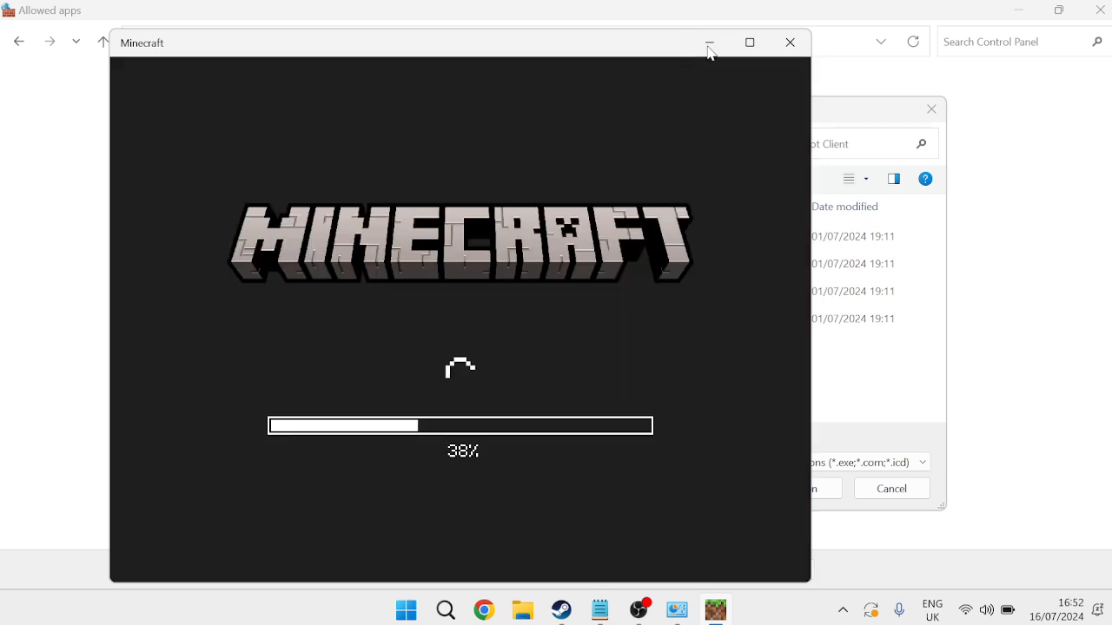
pyautogui.click(709, 41)
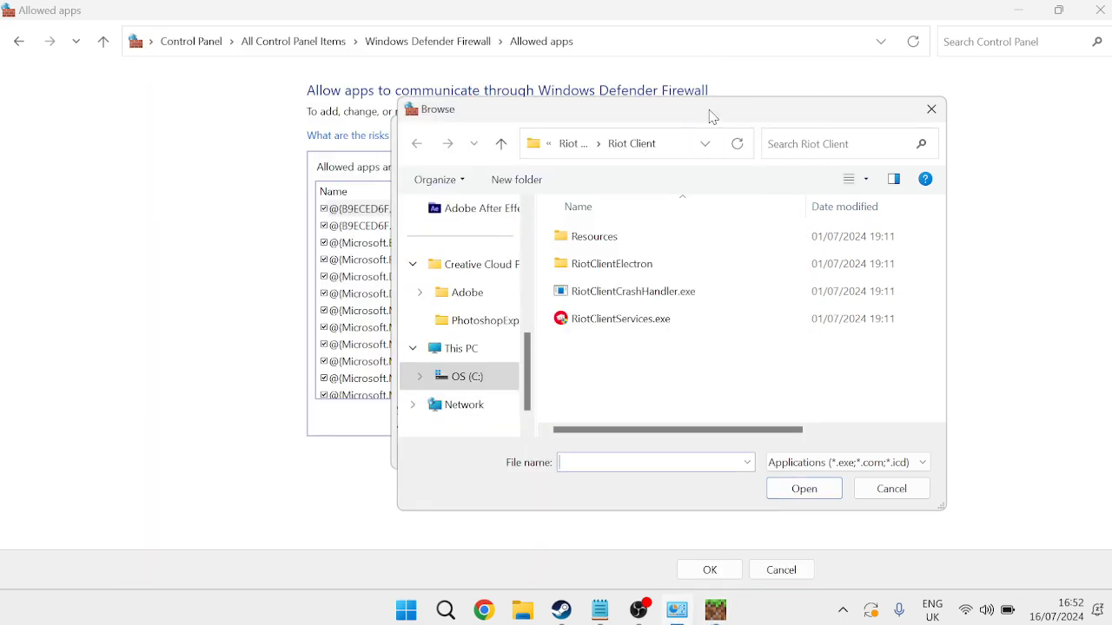
# In Task Manager, filter processes to minecraft and expand the Minecraft group to its suspended subprocess.
pyautogui.write('tas')
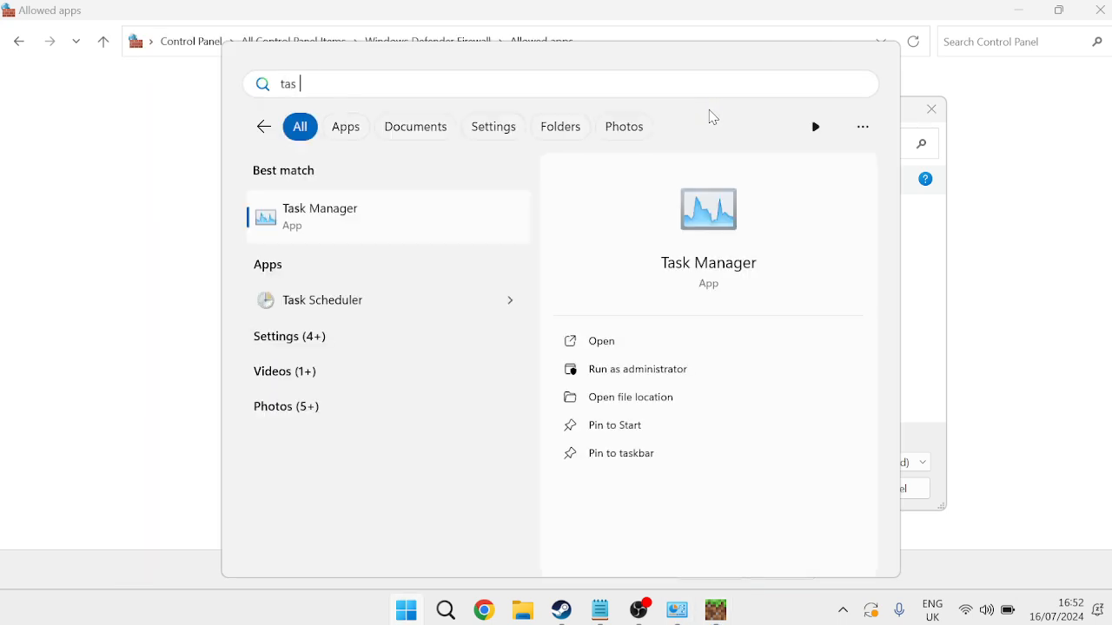
pyautogui.write('man')
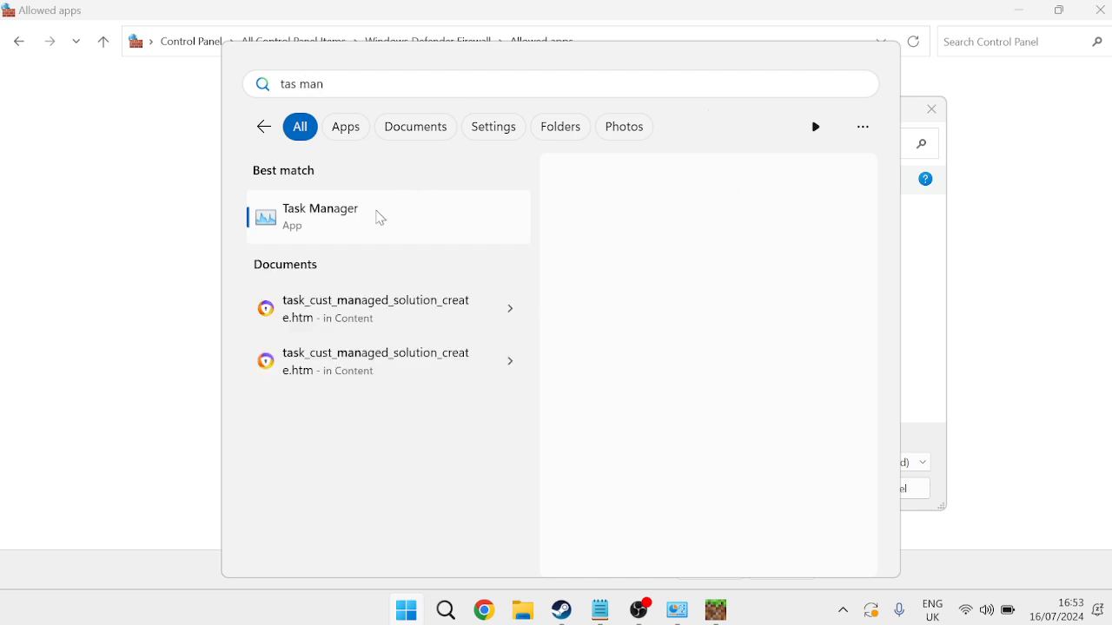
pyautogui.click(347, 215)
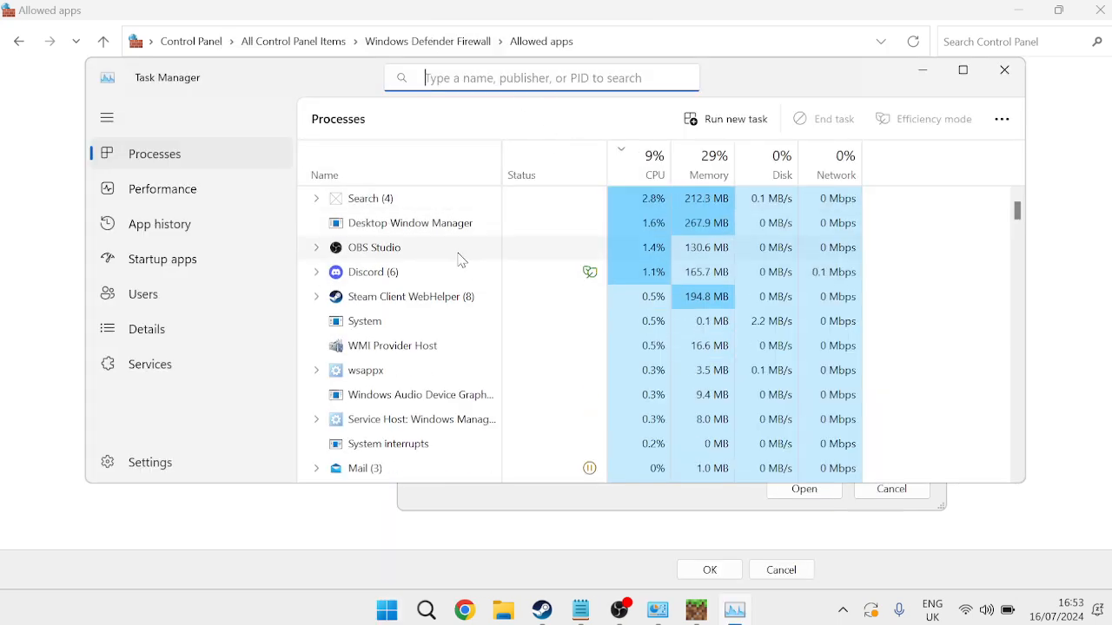
pyautogui.write('minecraft')
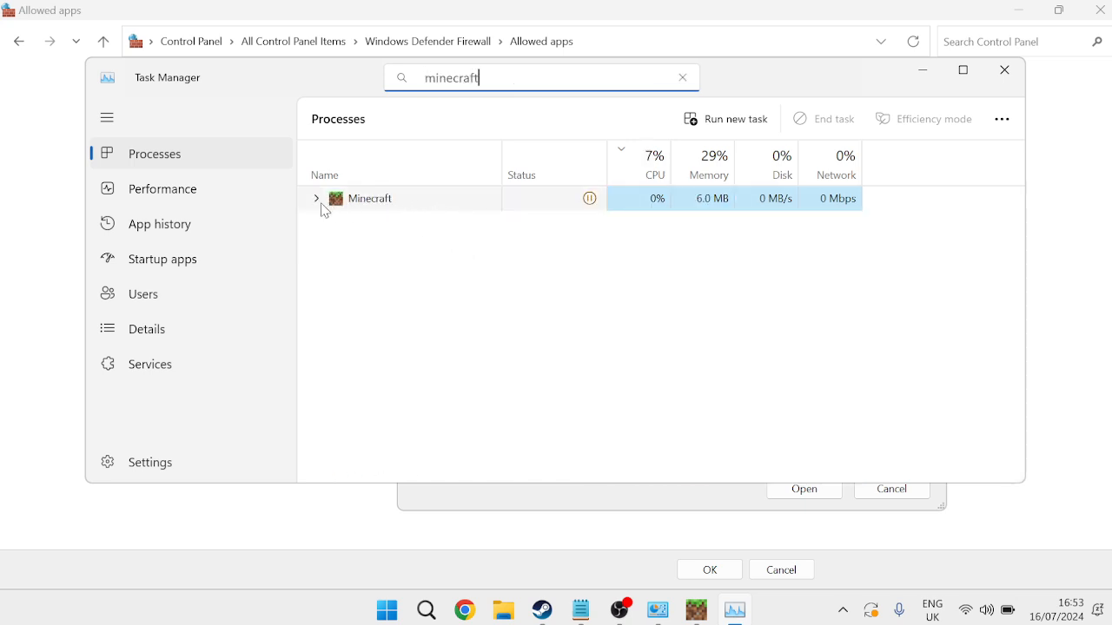
pyautogui.click(316, 198)
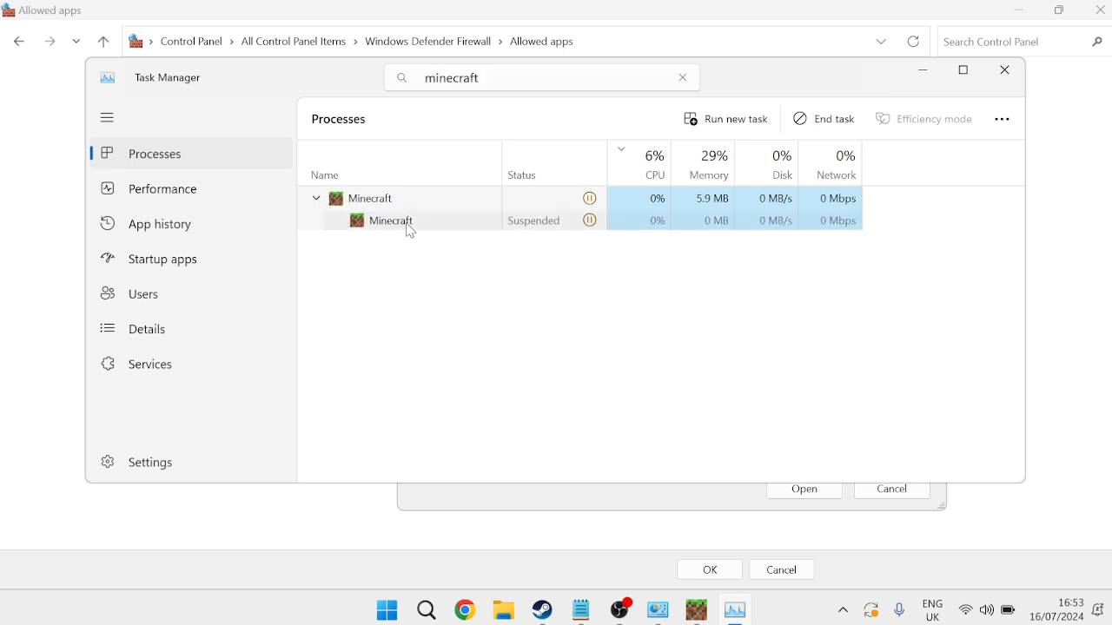
pyautogui.rightClick(391, 219)
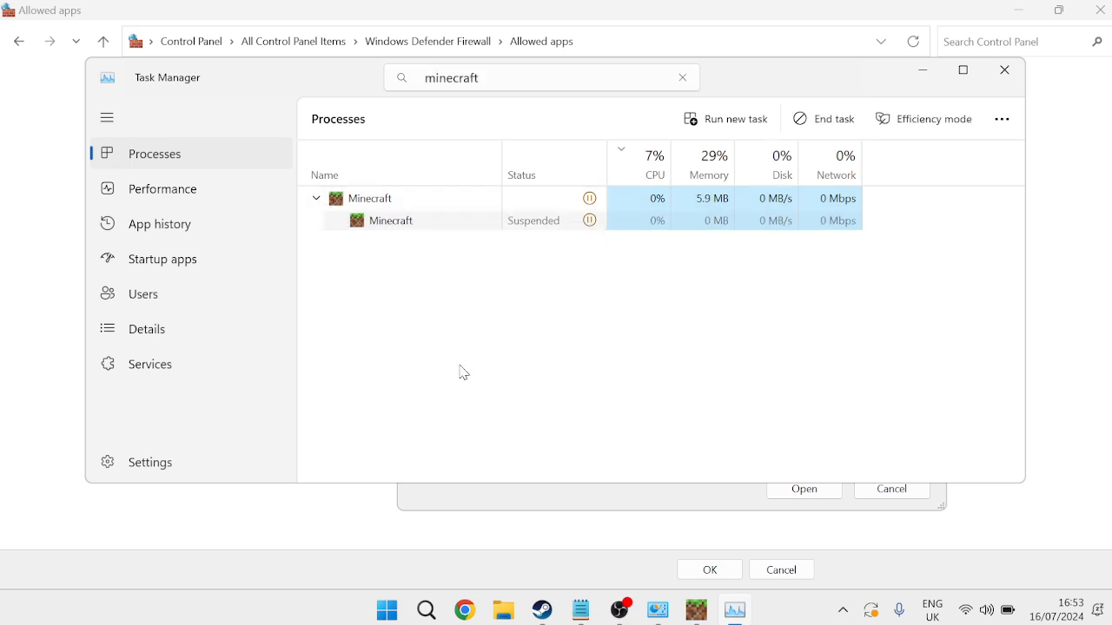
# Go to details for Minecraft and open Minecraft.Windows.exe's file location in the MinecraftUWP folder.
pyautogui.click(146, 328)
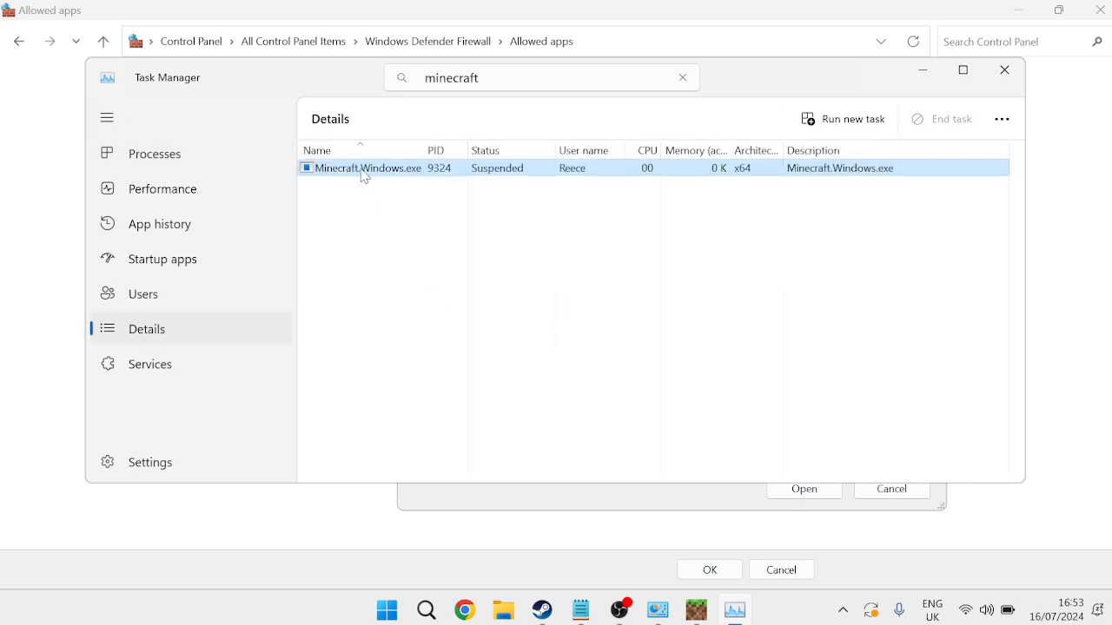
pyautogui.moveTo(389, 177)
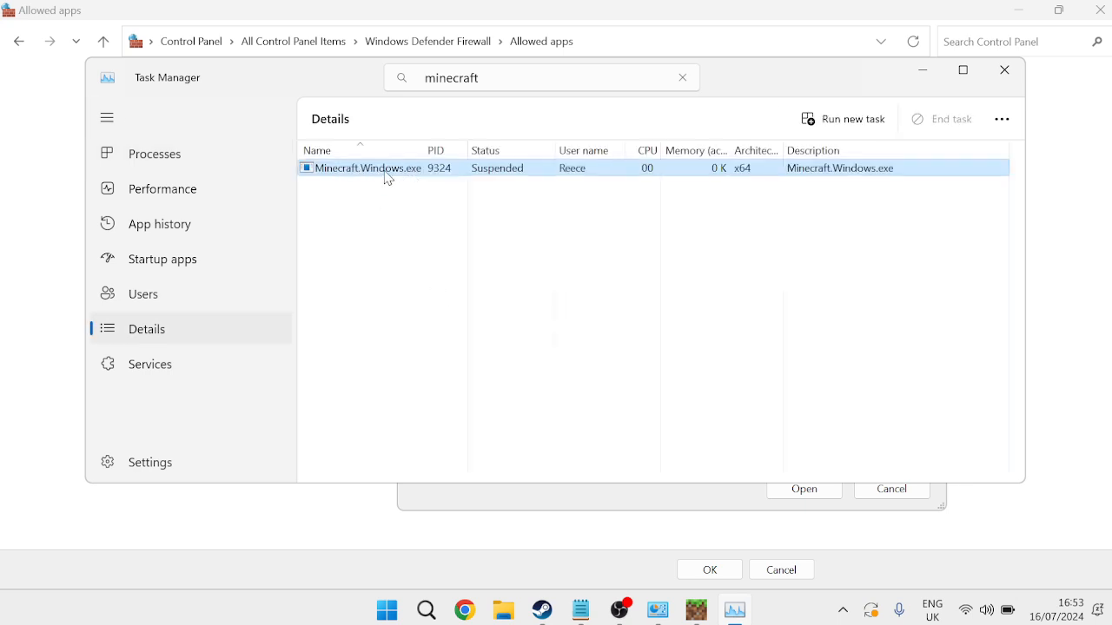
pyautogui.rightClick(378, 167)
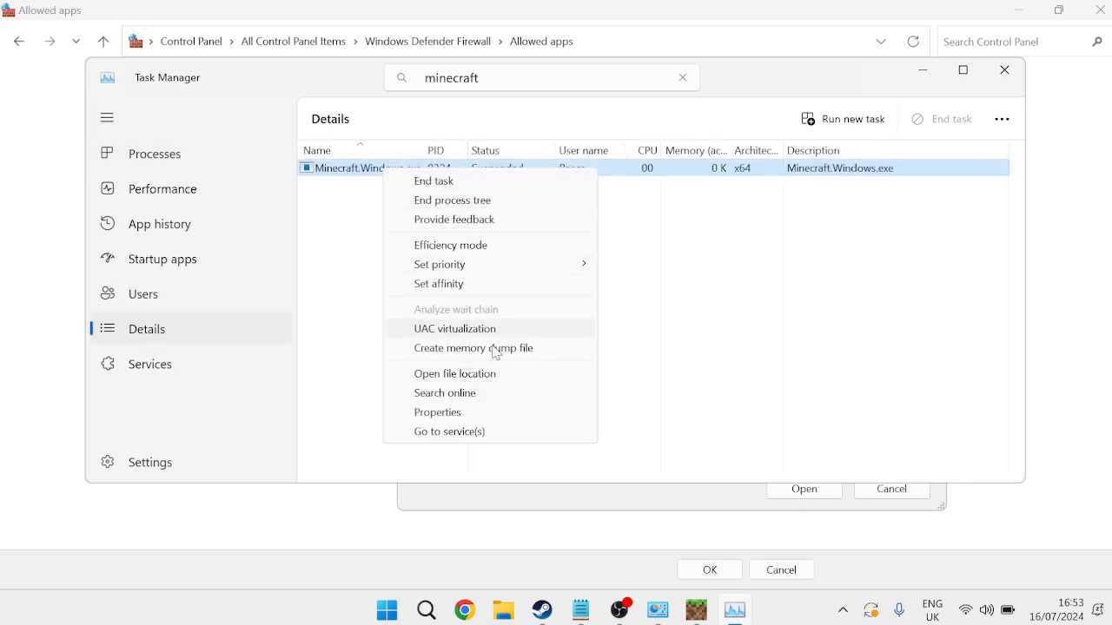
pyautogui.click(455, 373)
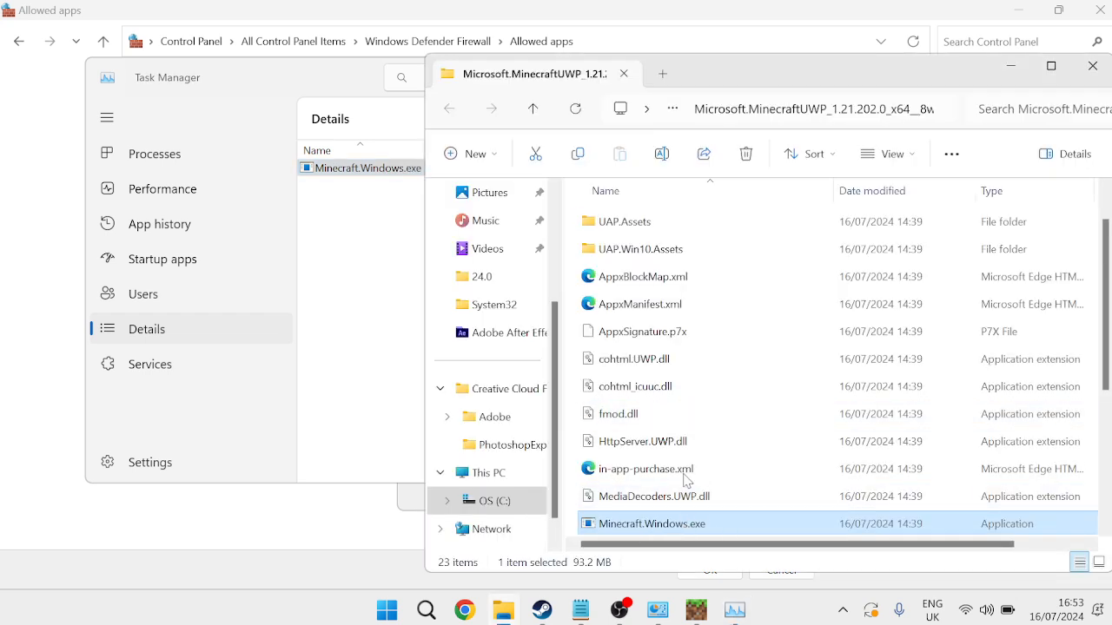
pyautogui.moveTo(865, 118)
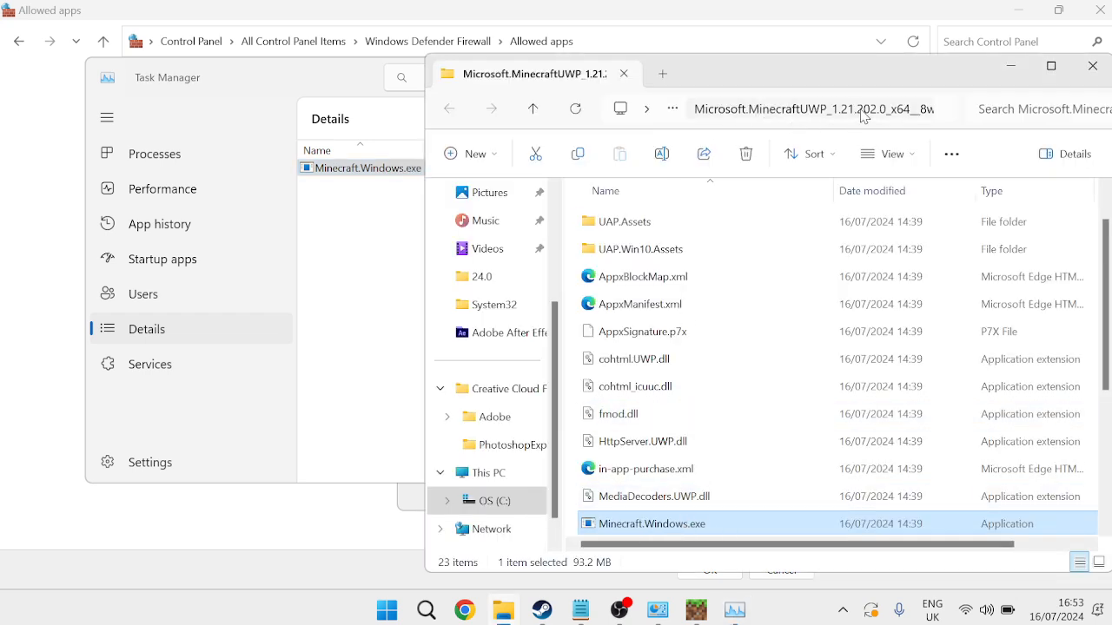
# Browse to C:\Program Files\WindowsApps\ and add Minecraft.Windows.exe to the allowed apps list.
pyautogui.click(816, 108)
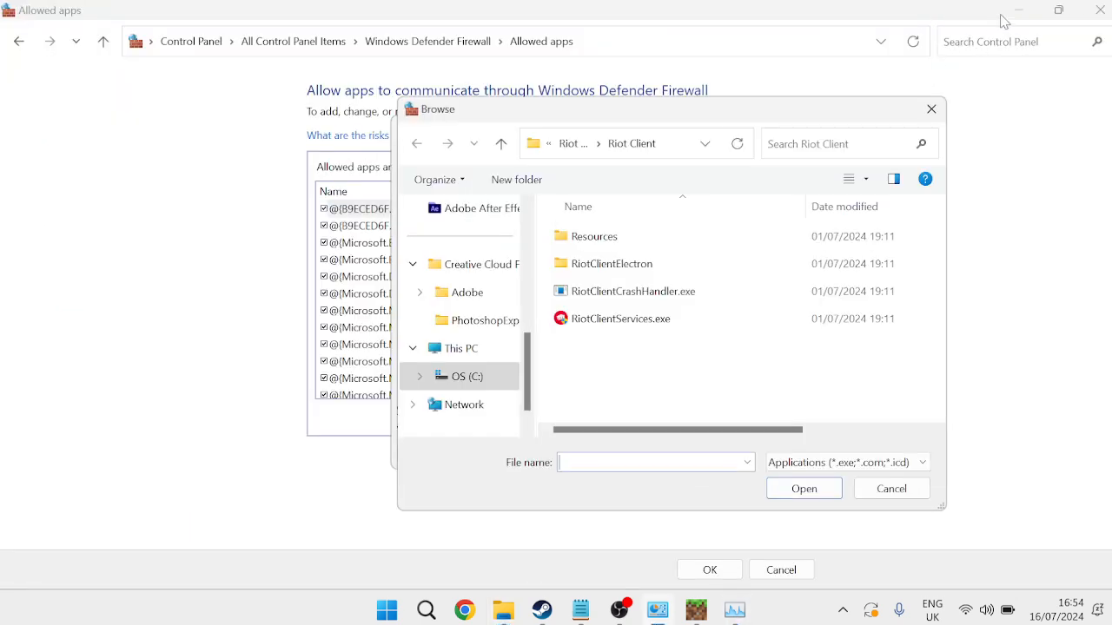
pyautogui.moveTo(685, 170)
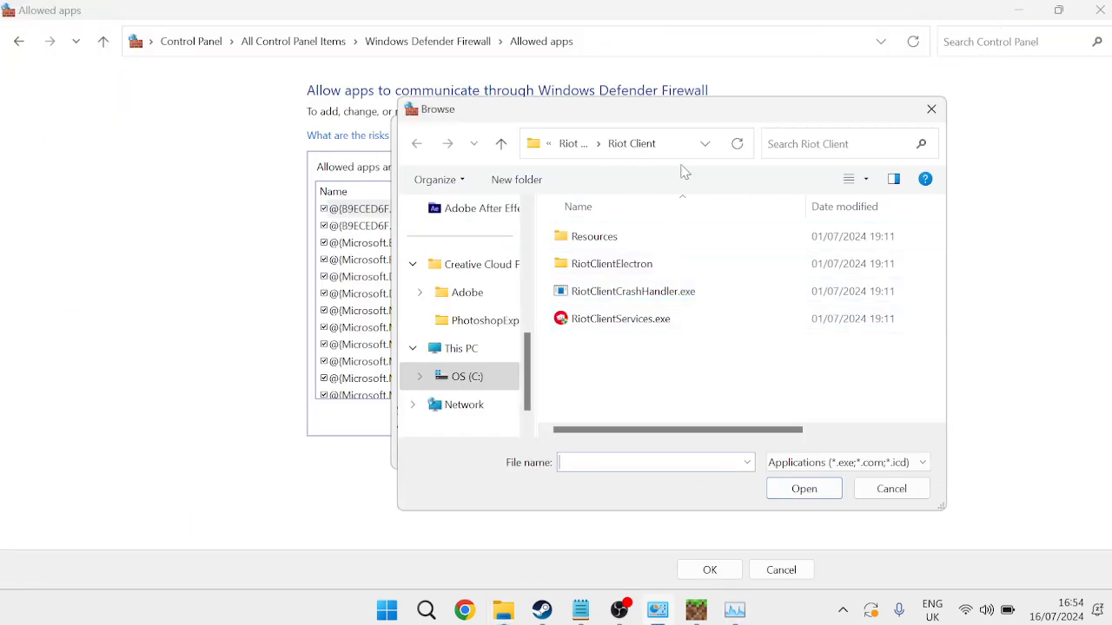
pyautogui.click(621, 142)
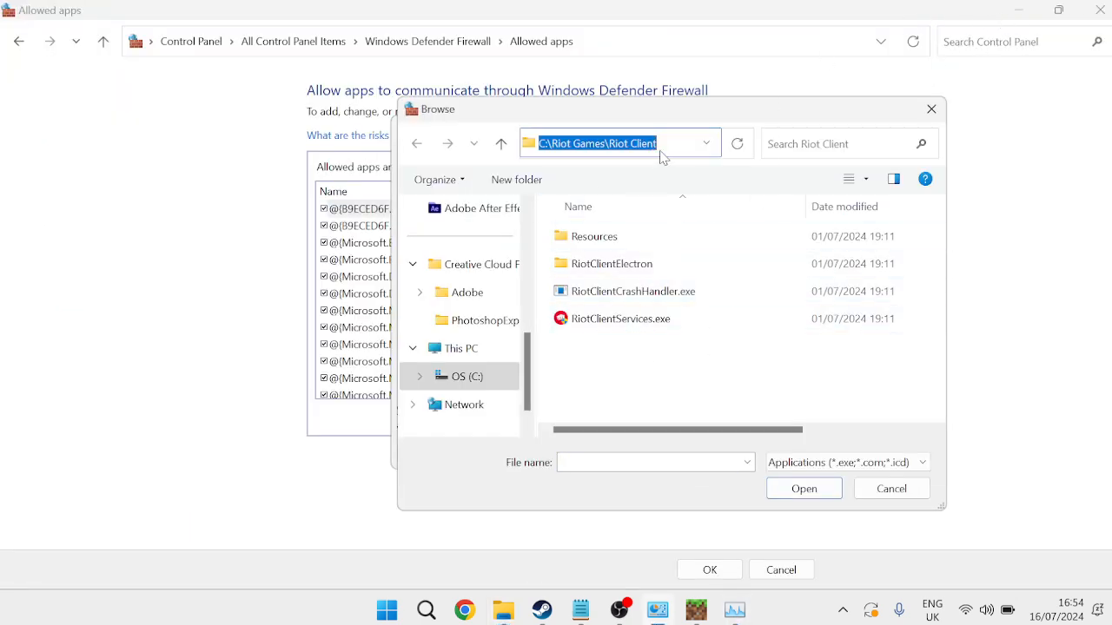
pyautogui.write('C:\\Program Files\\WindowsApps\\')
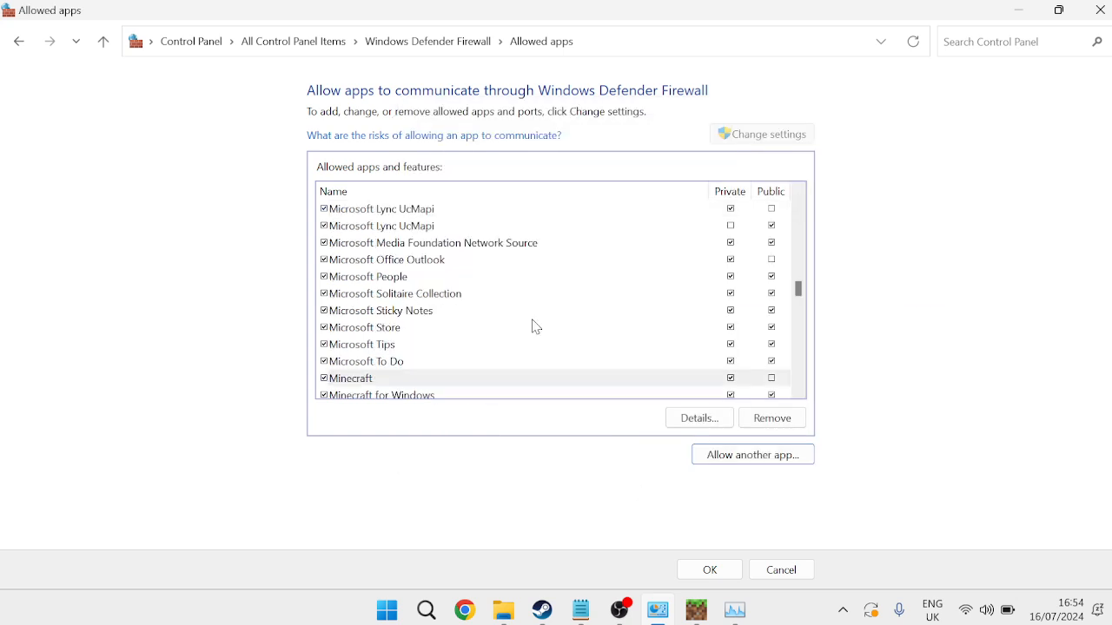
# Allow the Minecraft entry on public as well as private networks and save with OK.
pyautogui.click(351, 379)
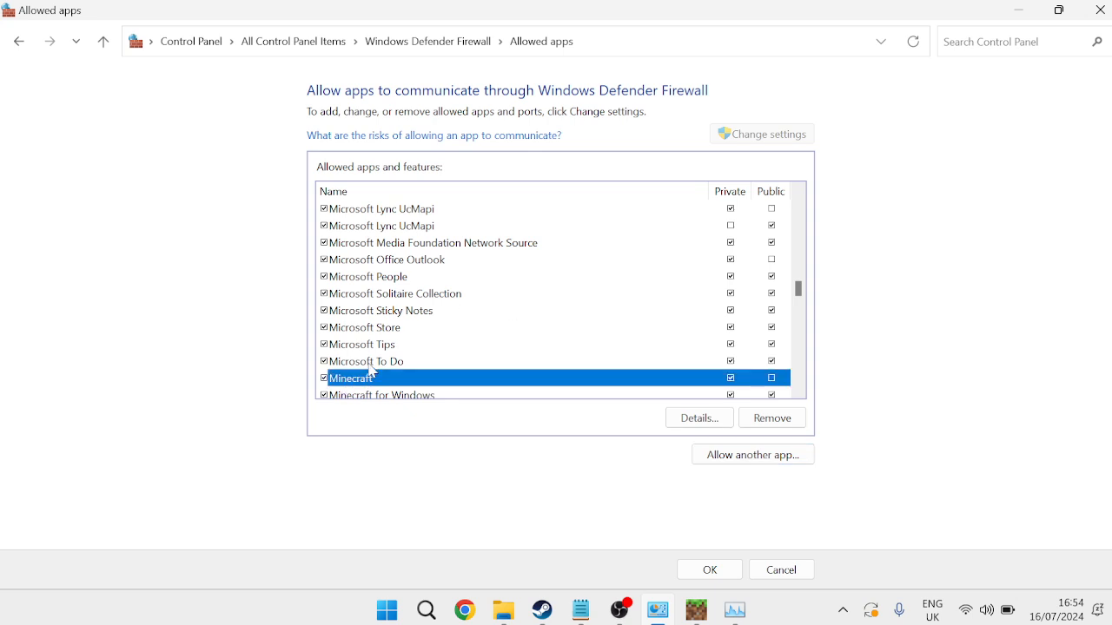
pyautogui.moveTo(368, 371)
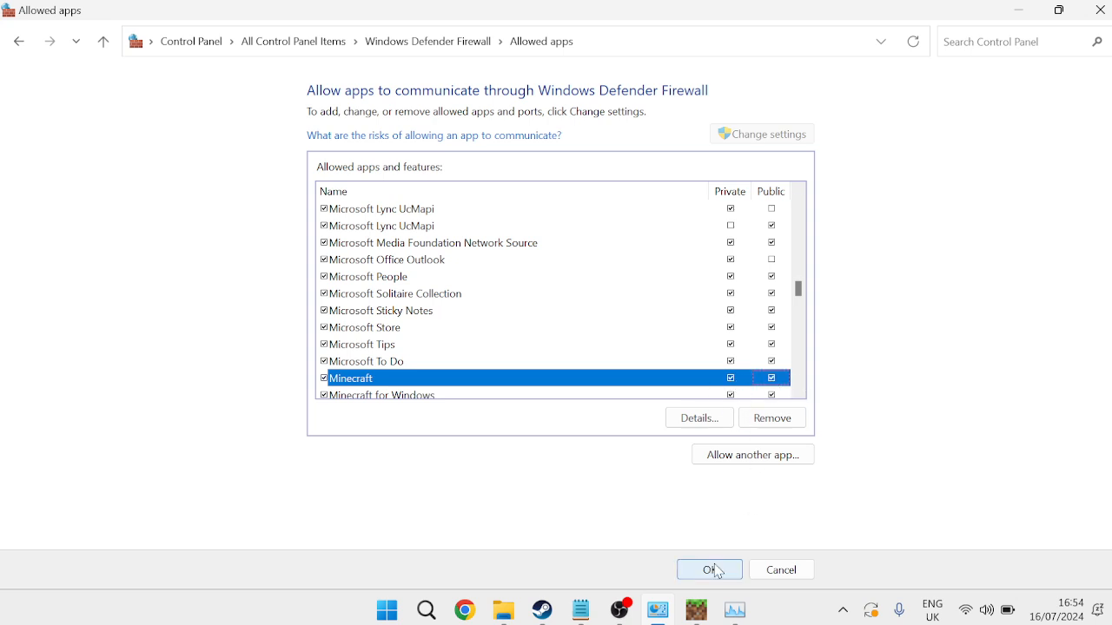
pyautogui.click(709, 569)
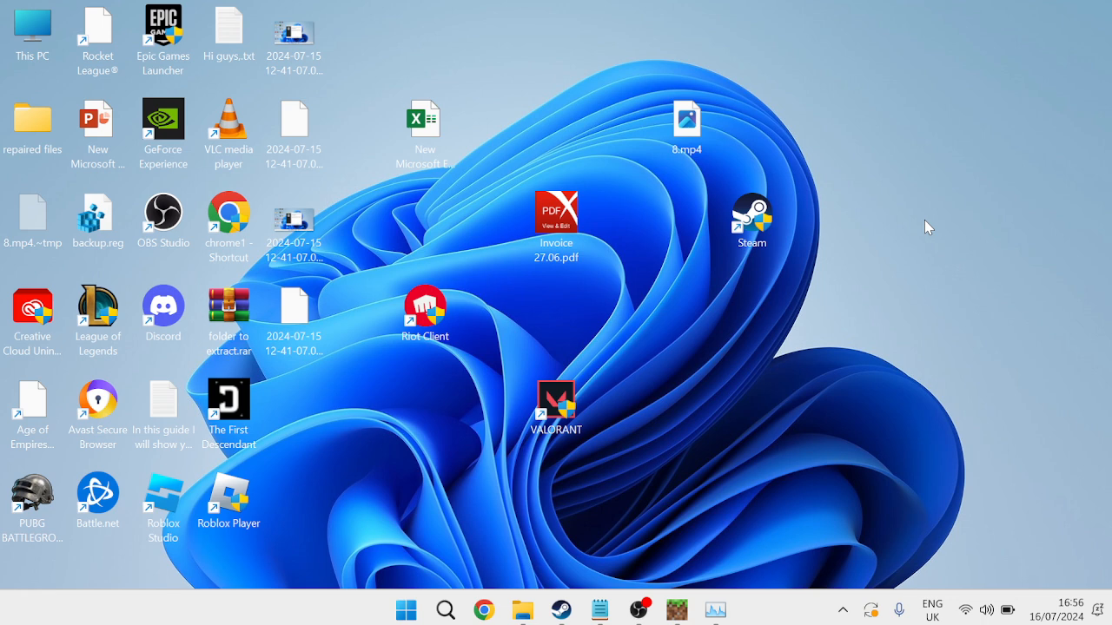
pyautogui.moveTo(733, 371)
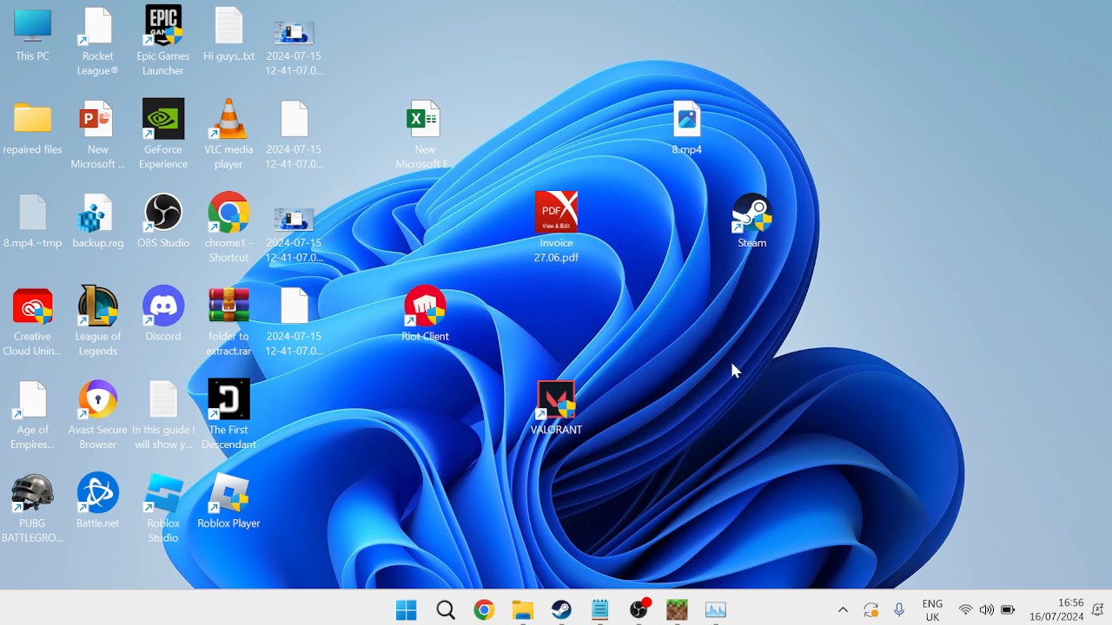
# Launch Chrome and land on the Minecraft Server Status site mcsrvstat.us.
pyautogui.click(483, 608)
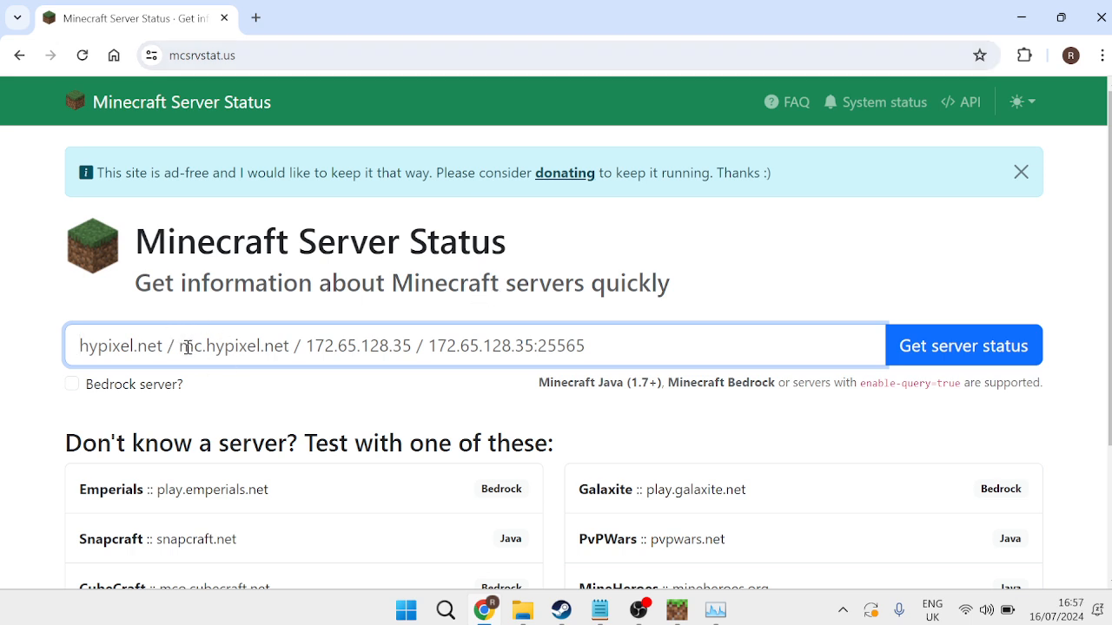
pyautogui.moveTo(952, 354)
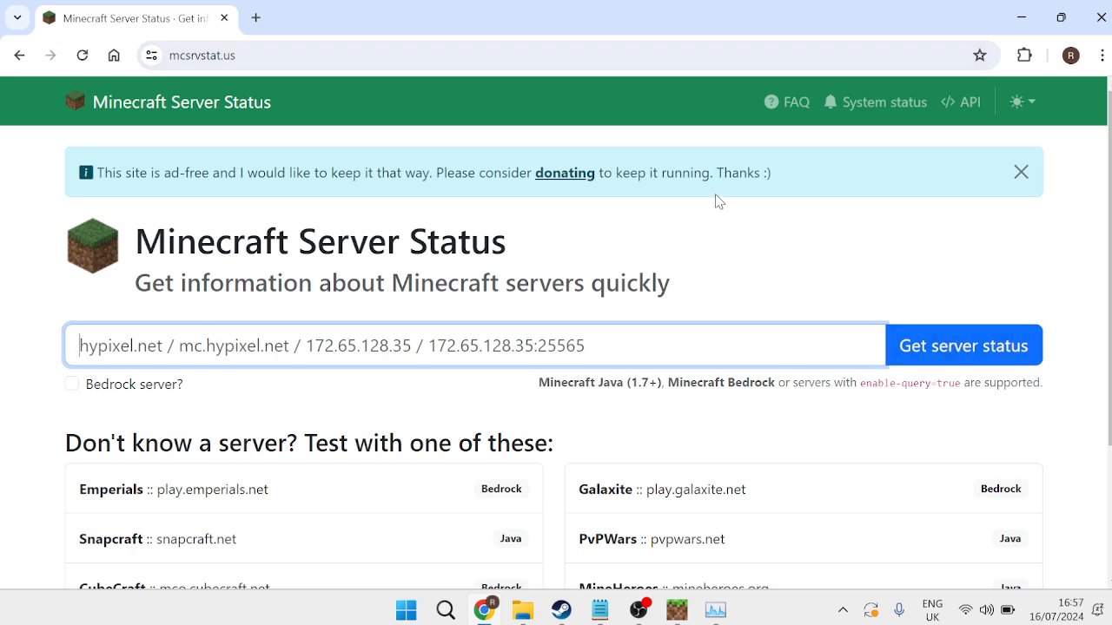
pyautogui.moveTo(618, 212)
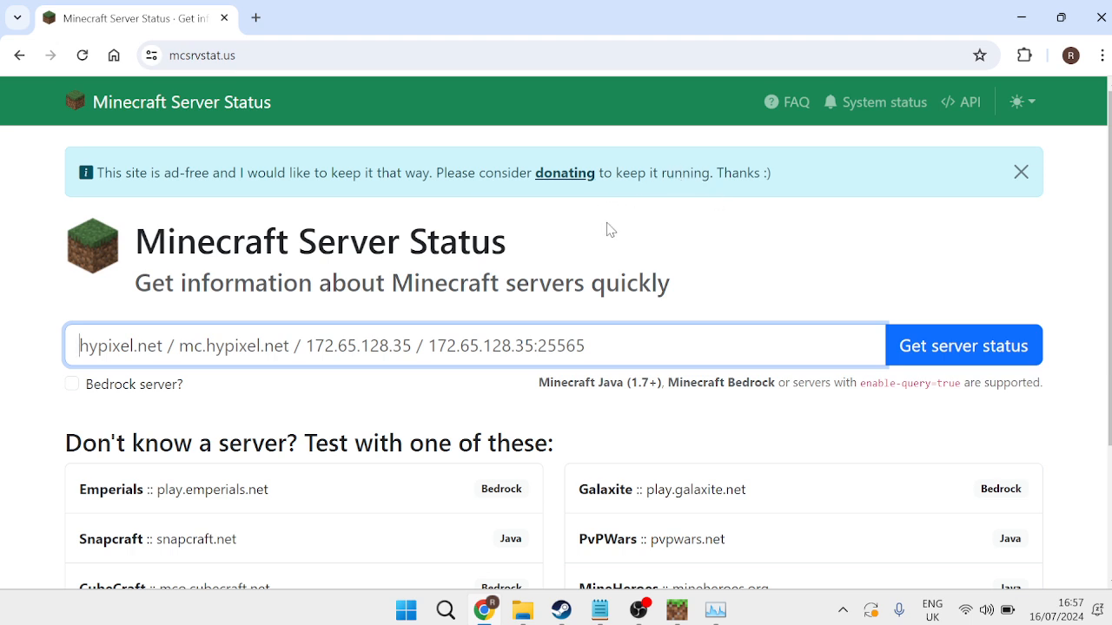
pyautogui.moveTo(574, 240)
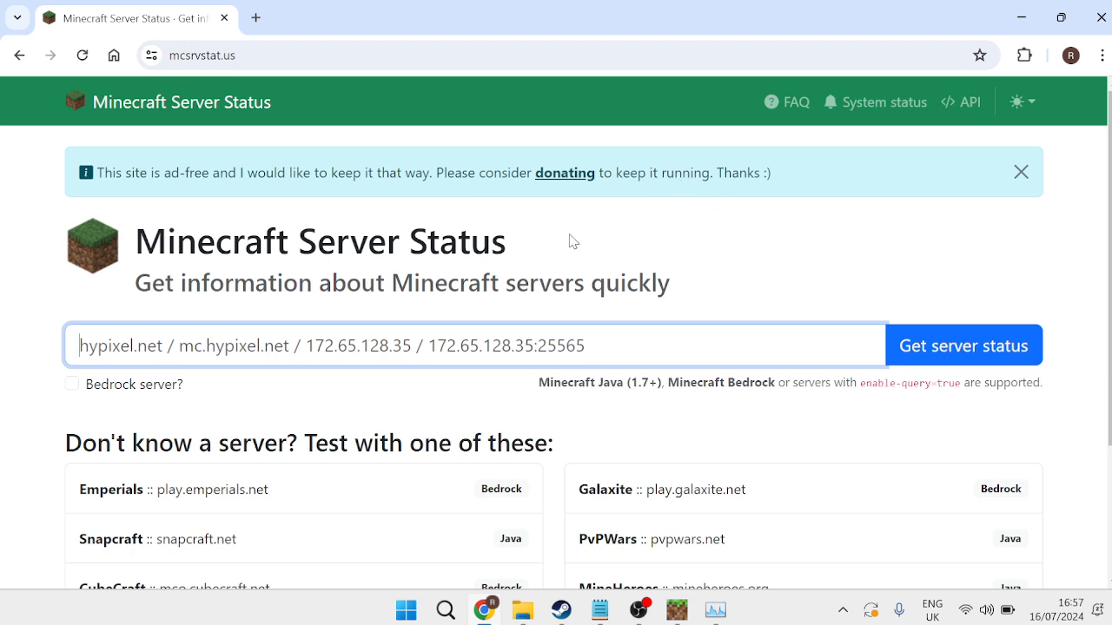
pyautogui.moveTo(1098, 18)
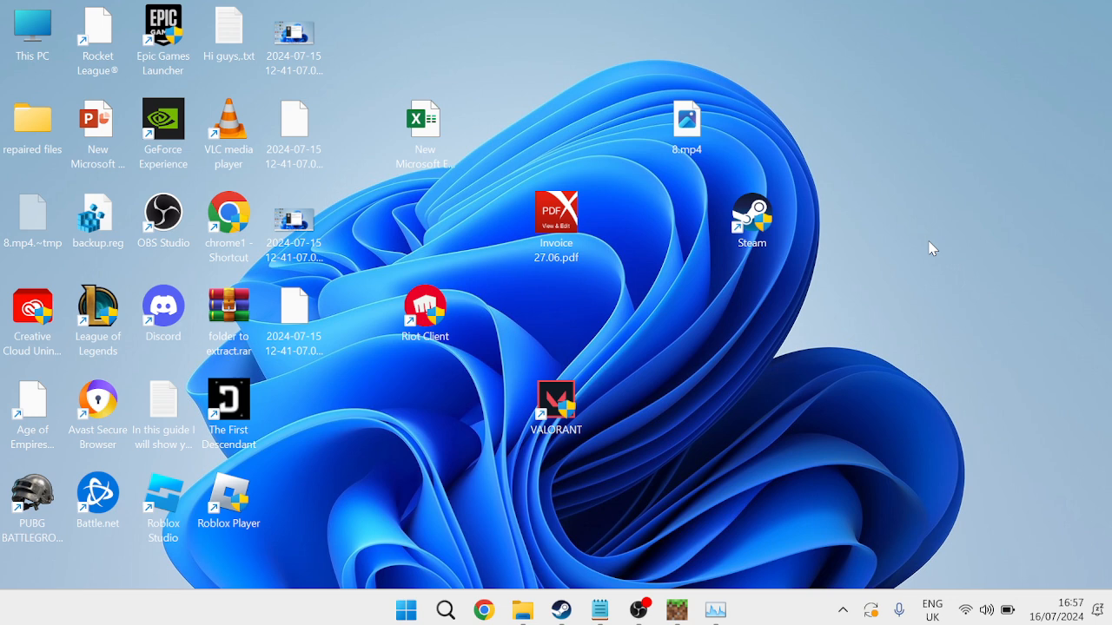
pyautogui.moveTo(924, 248)
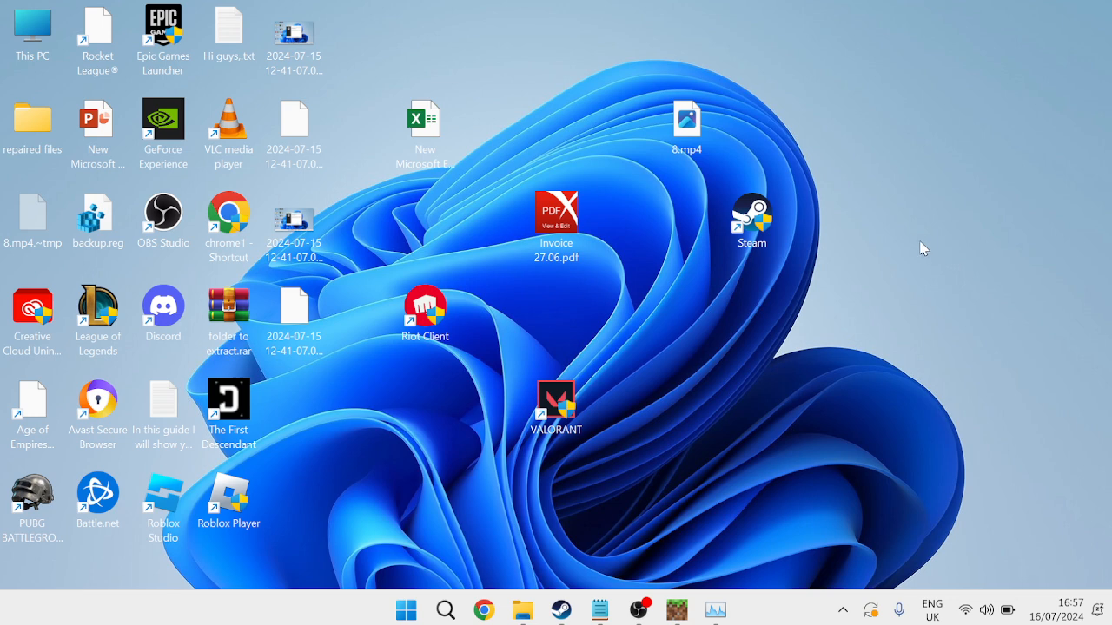